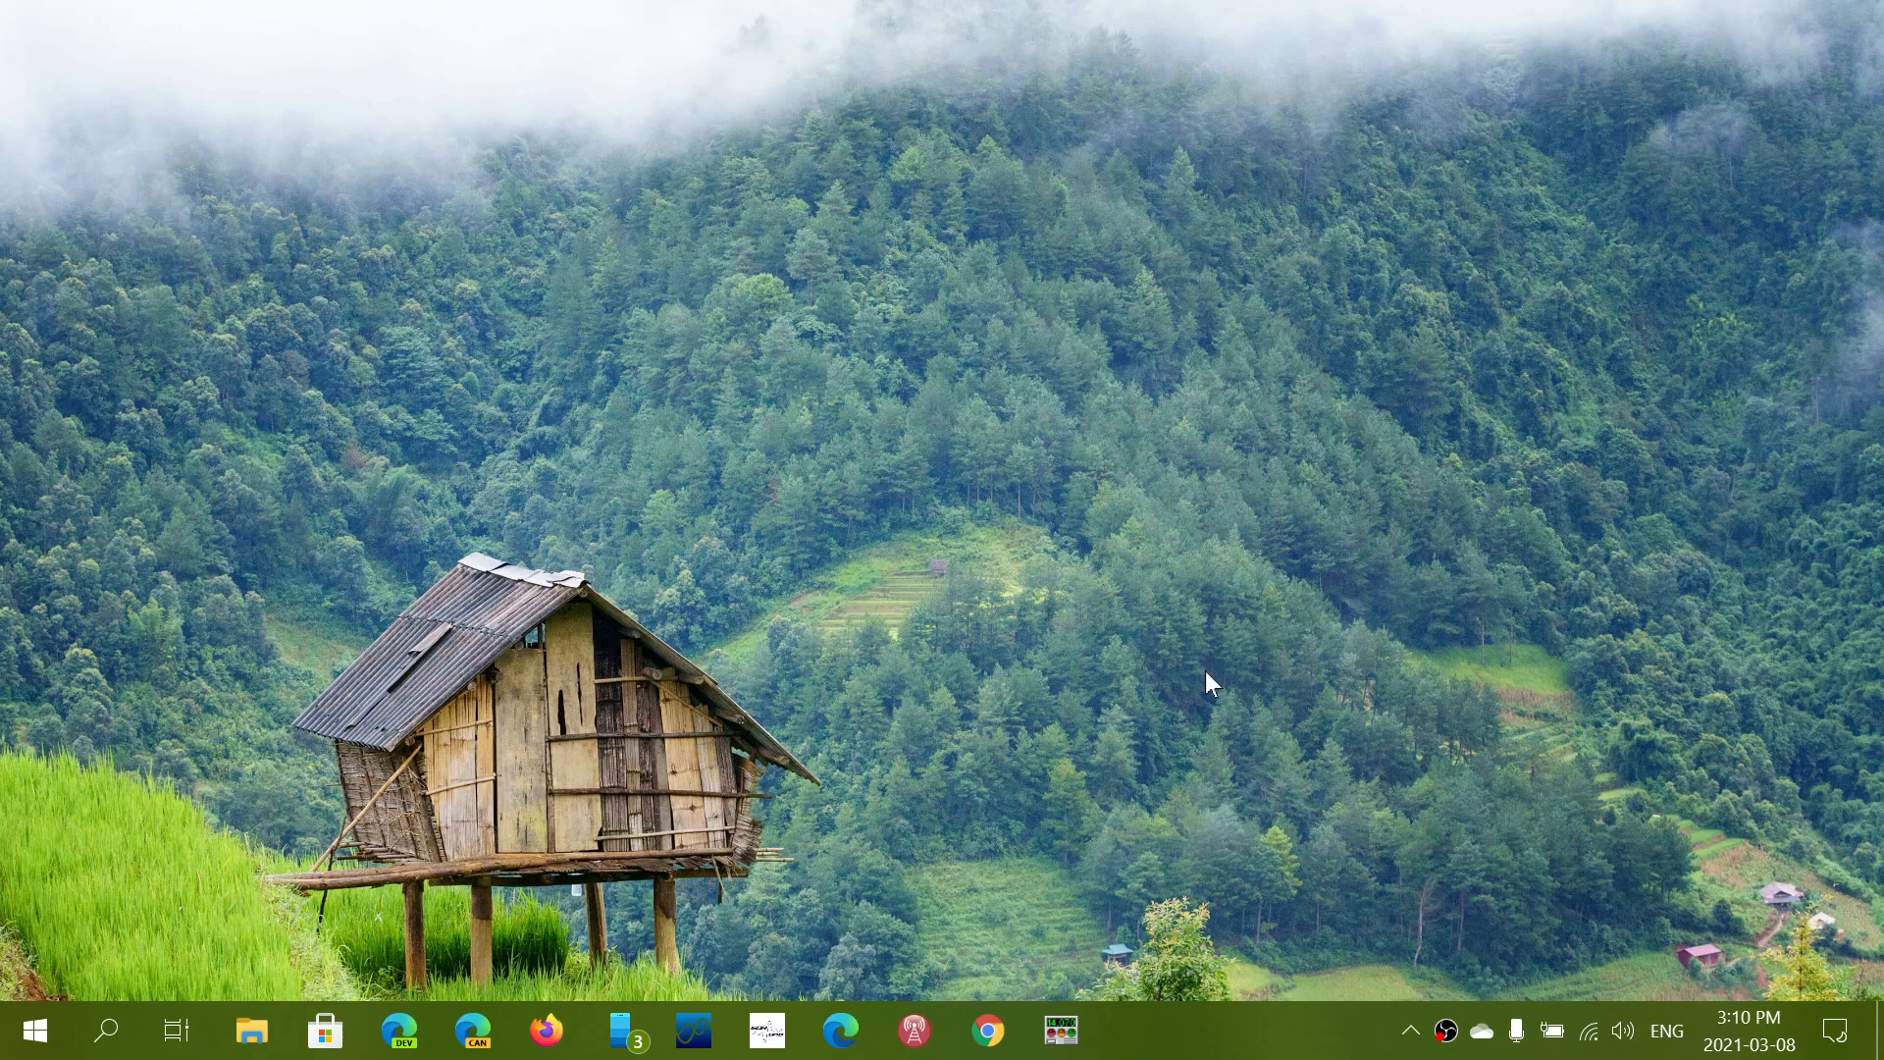
mouse_move(491, 721)
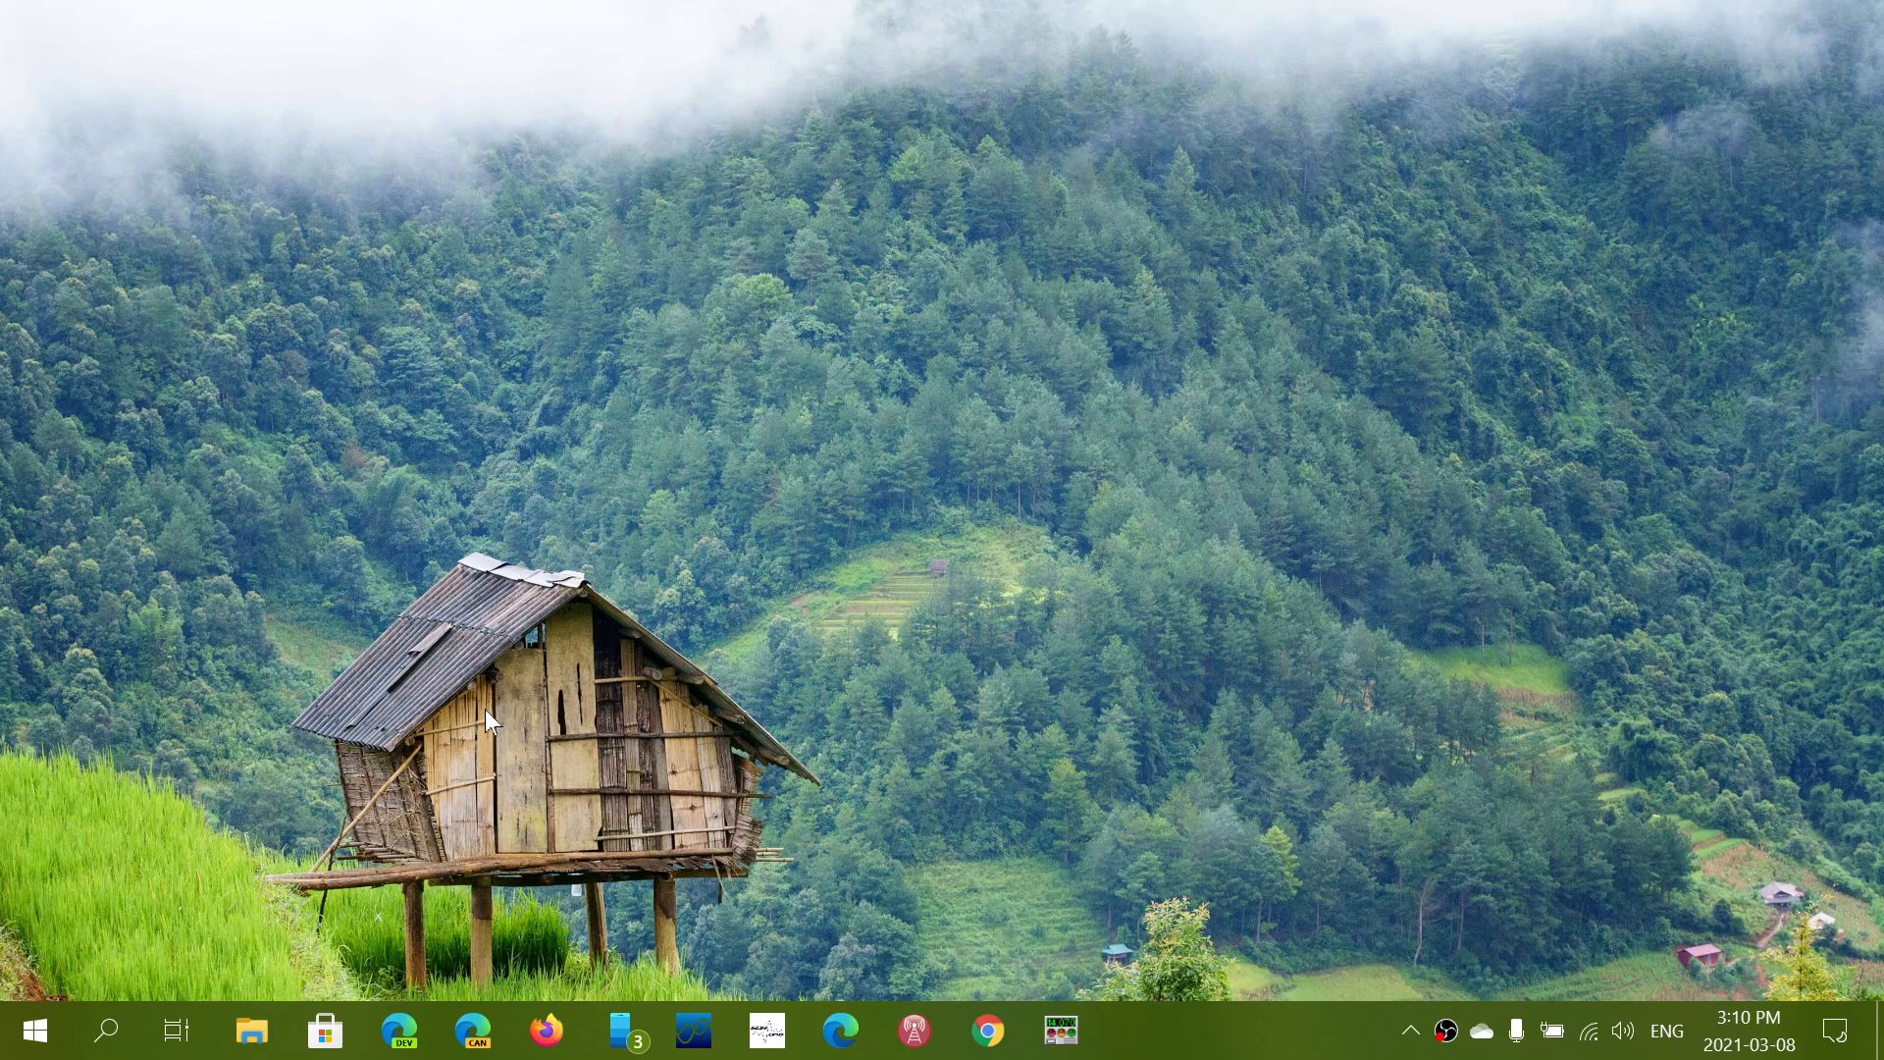
Step: Launch Microsoft Edge from the taskbar
click(398, 1031)
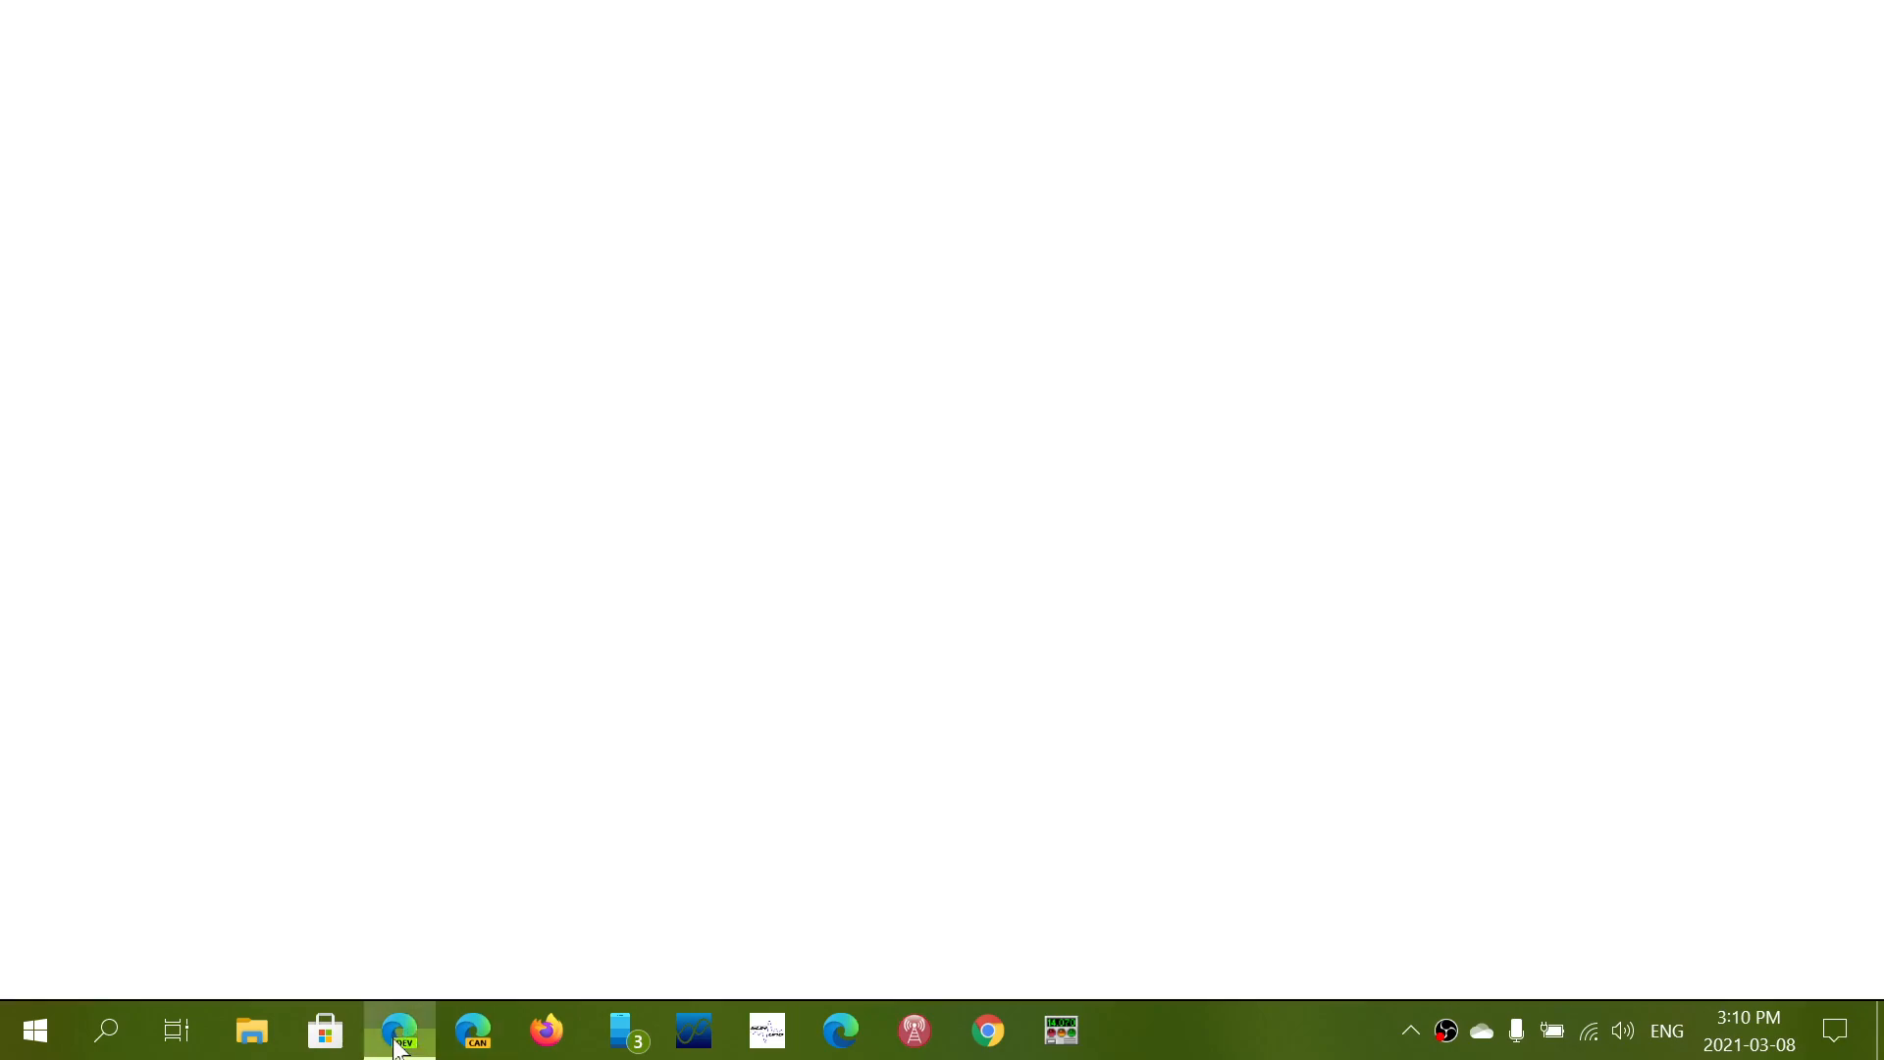
Step: Launch Google Chrome on the Google home page, then return to Edge's new tab page
click(398, 1030)
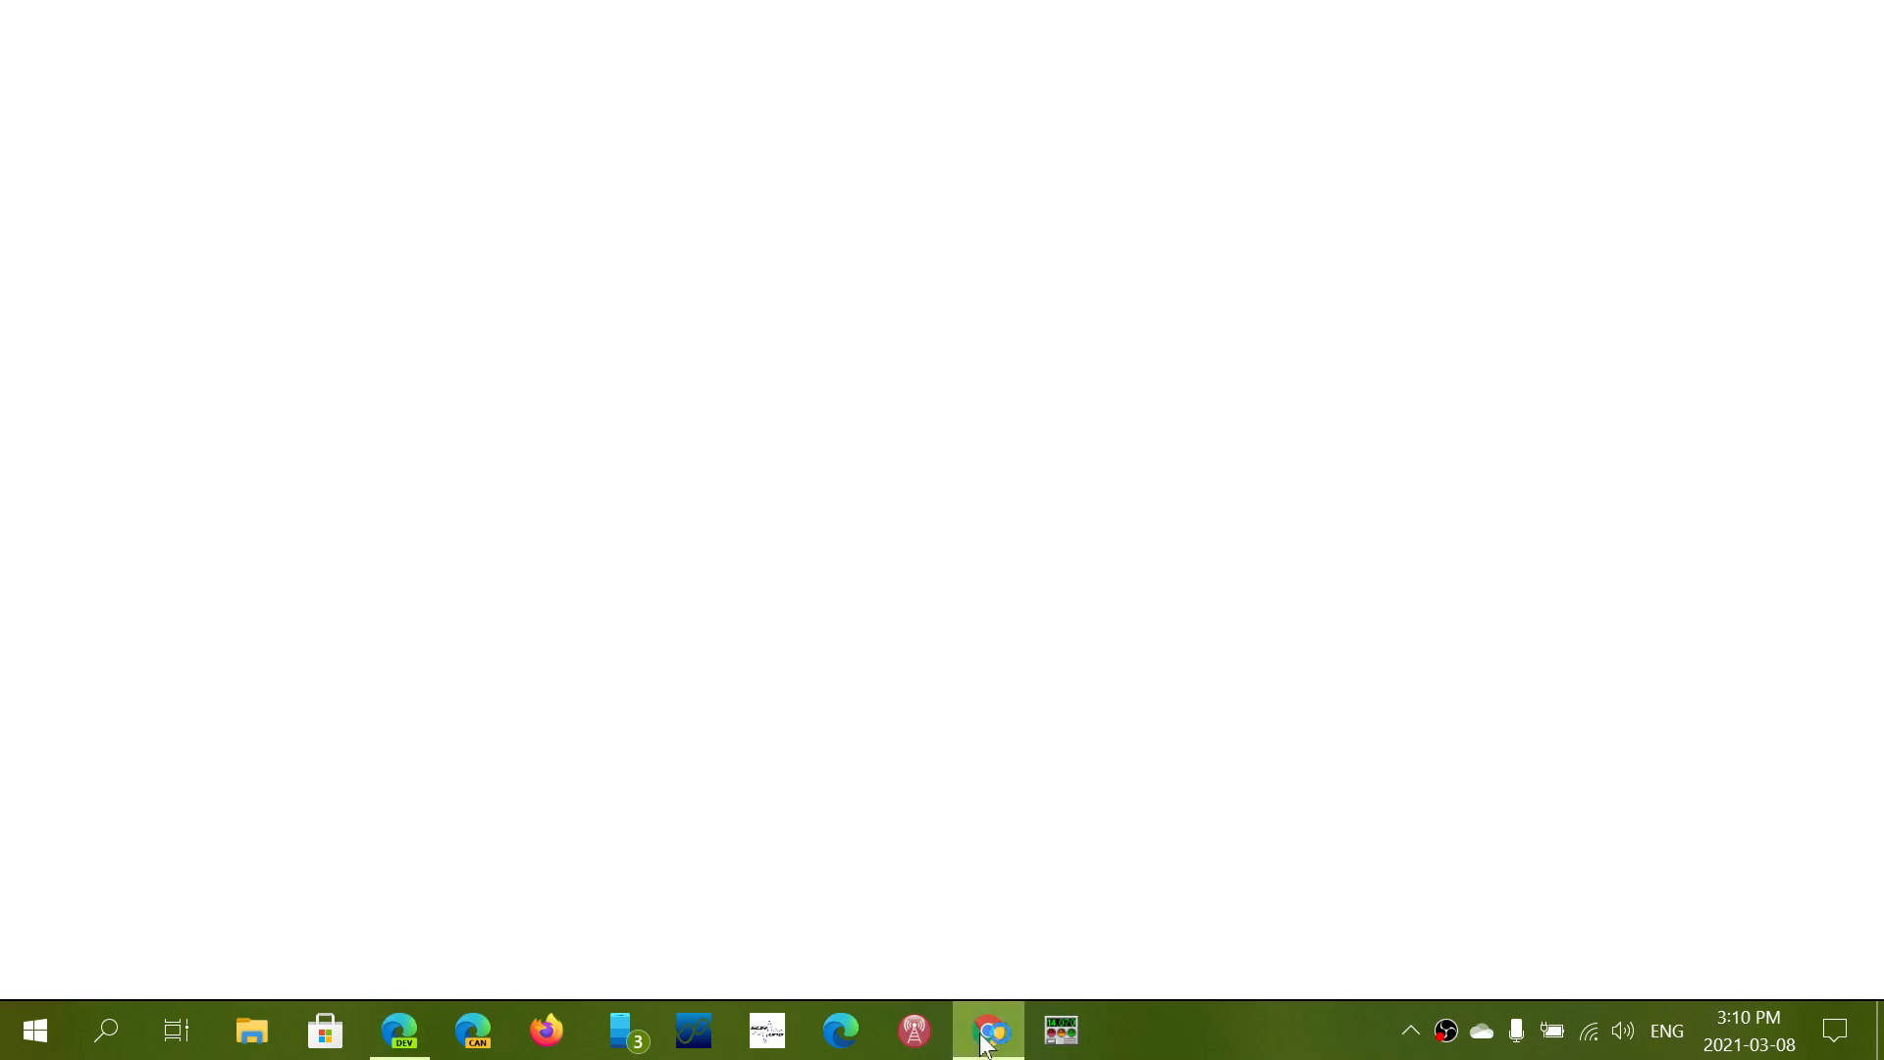
click(987, 1030)
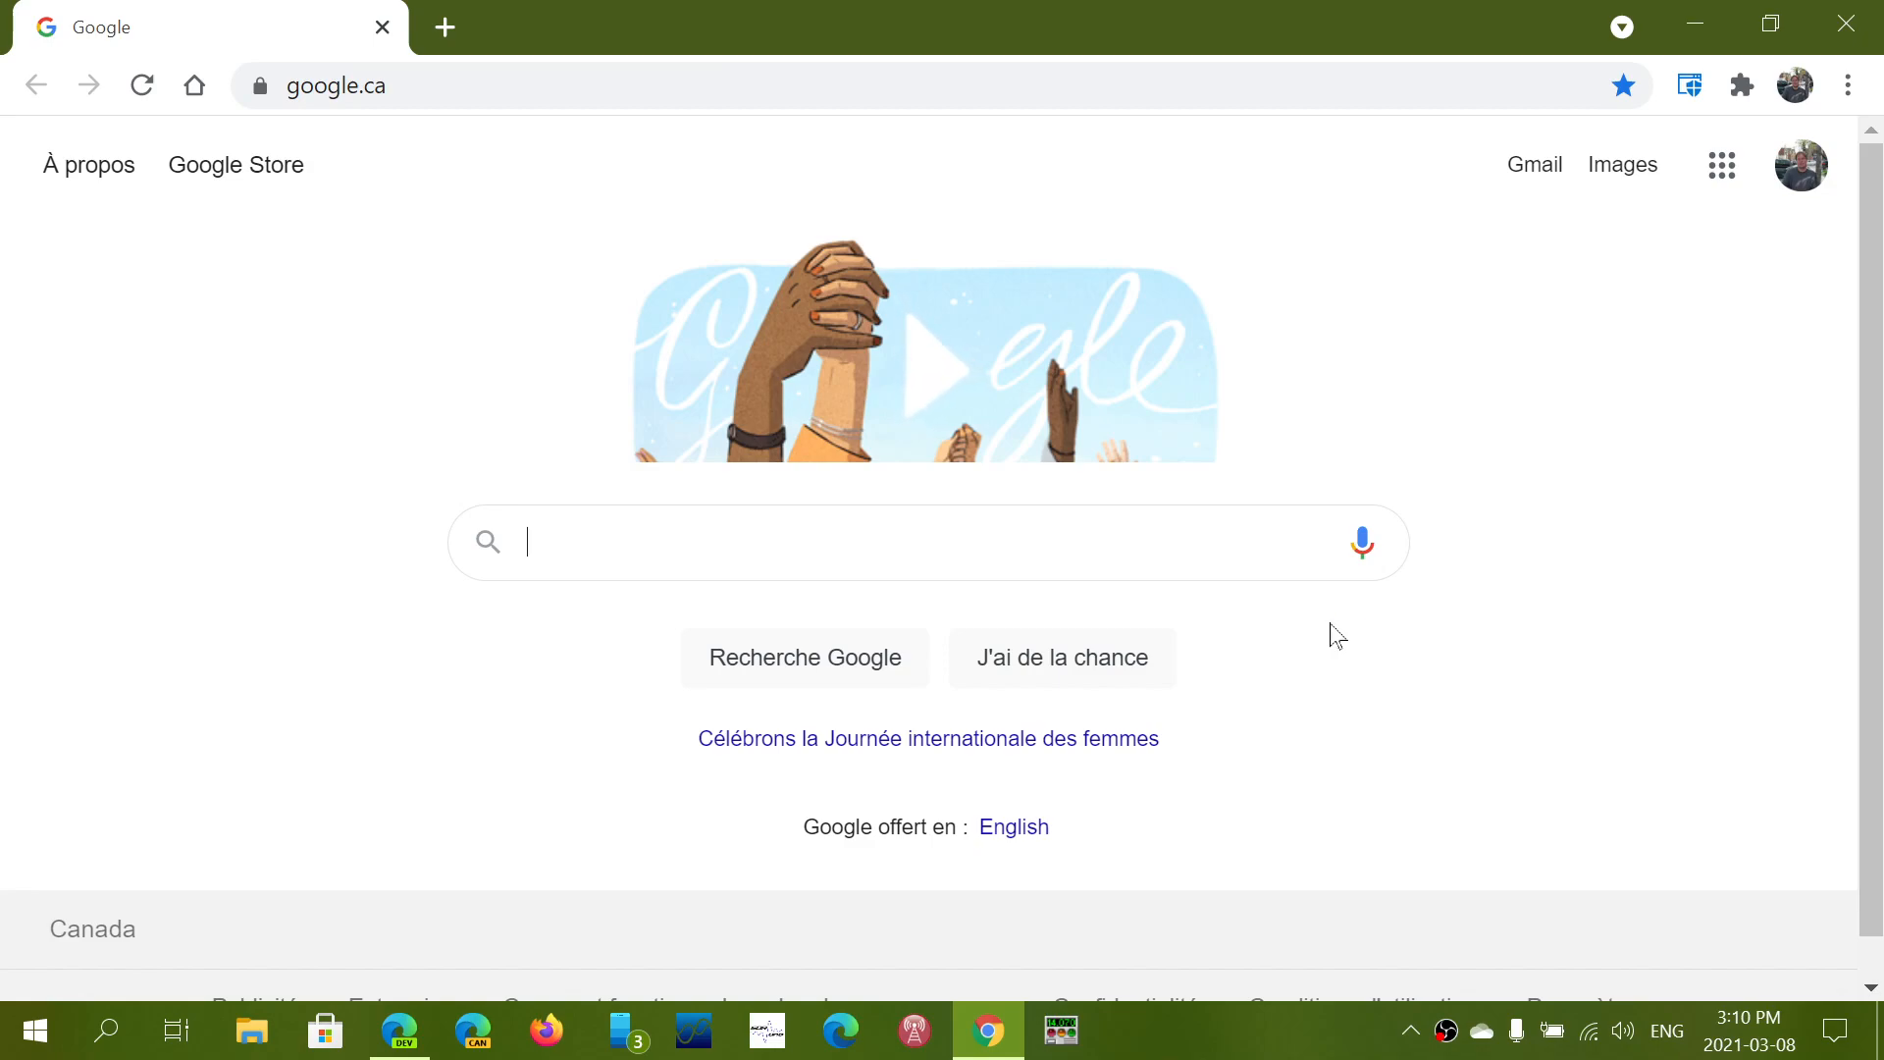
mouse_move(894, 922)
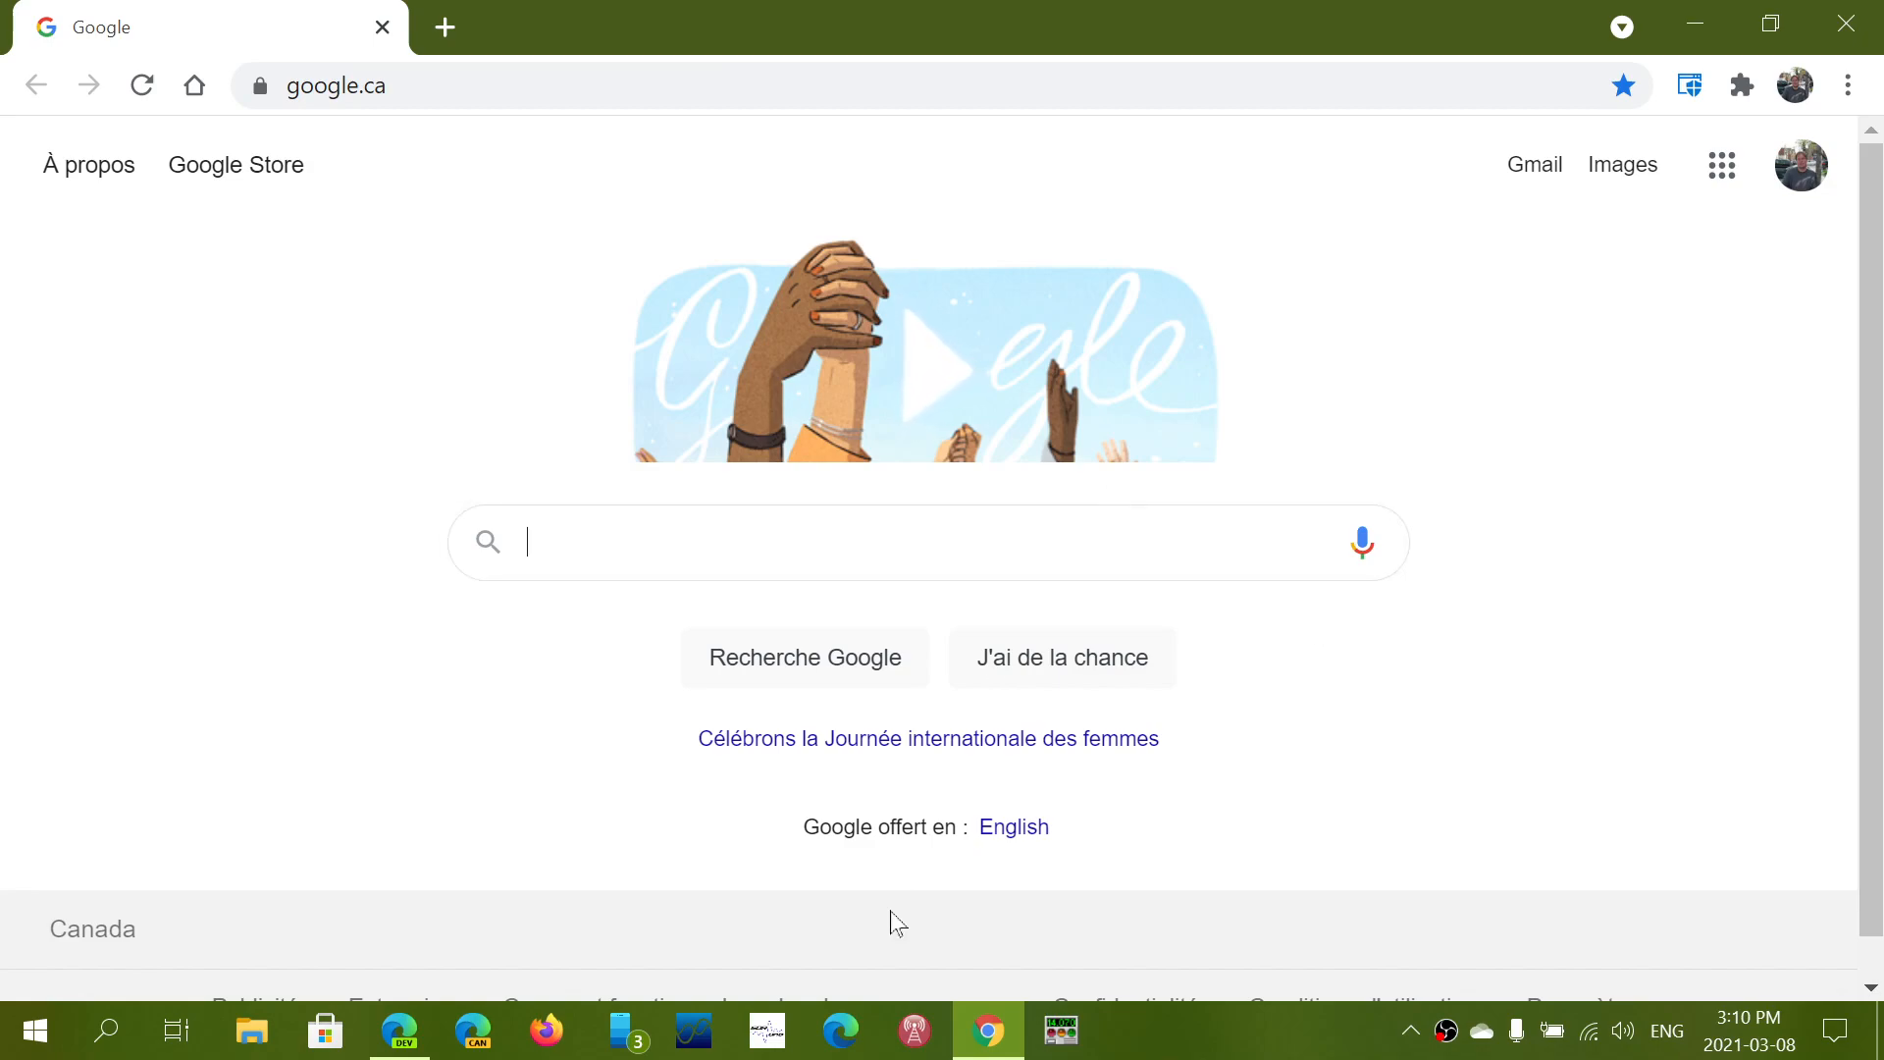
click(399, 1030)
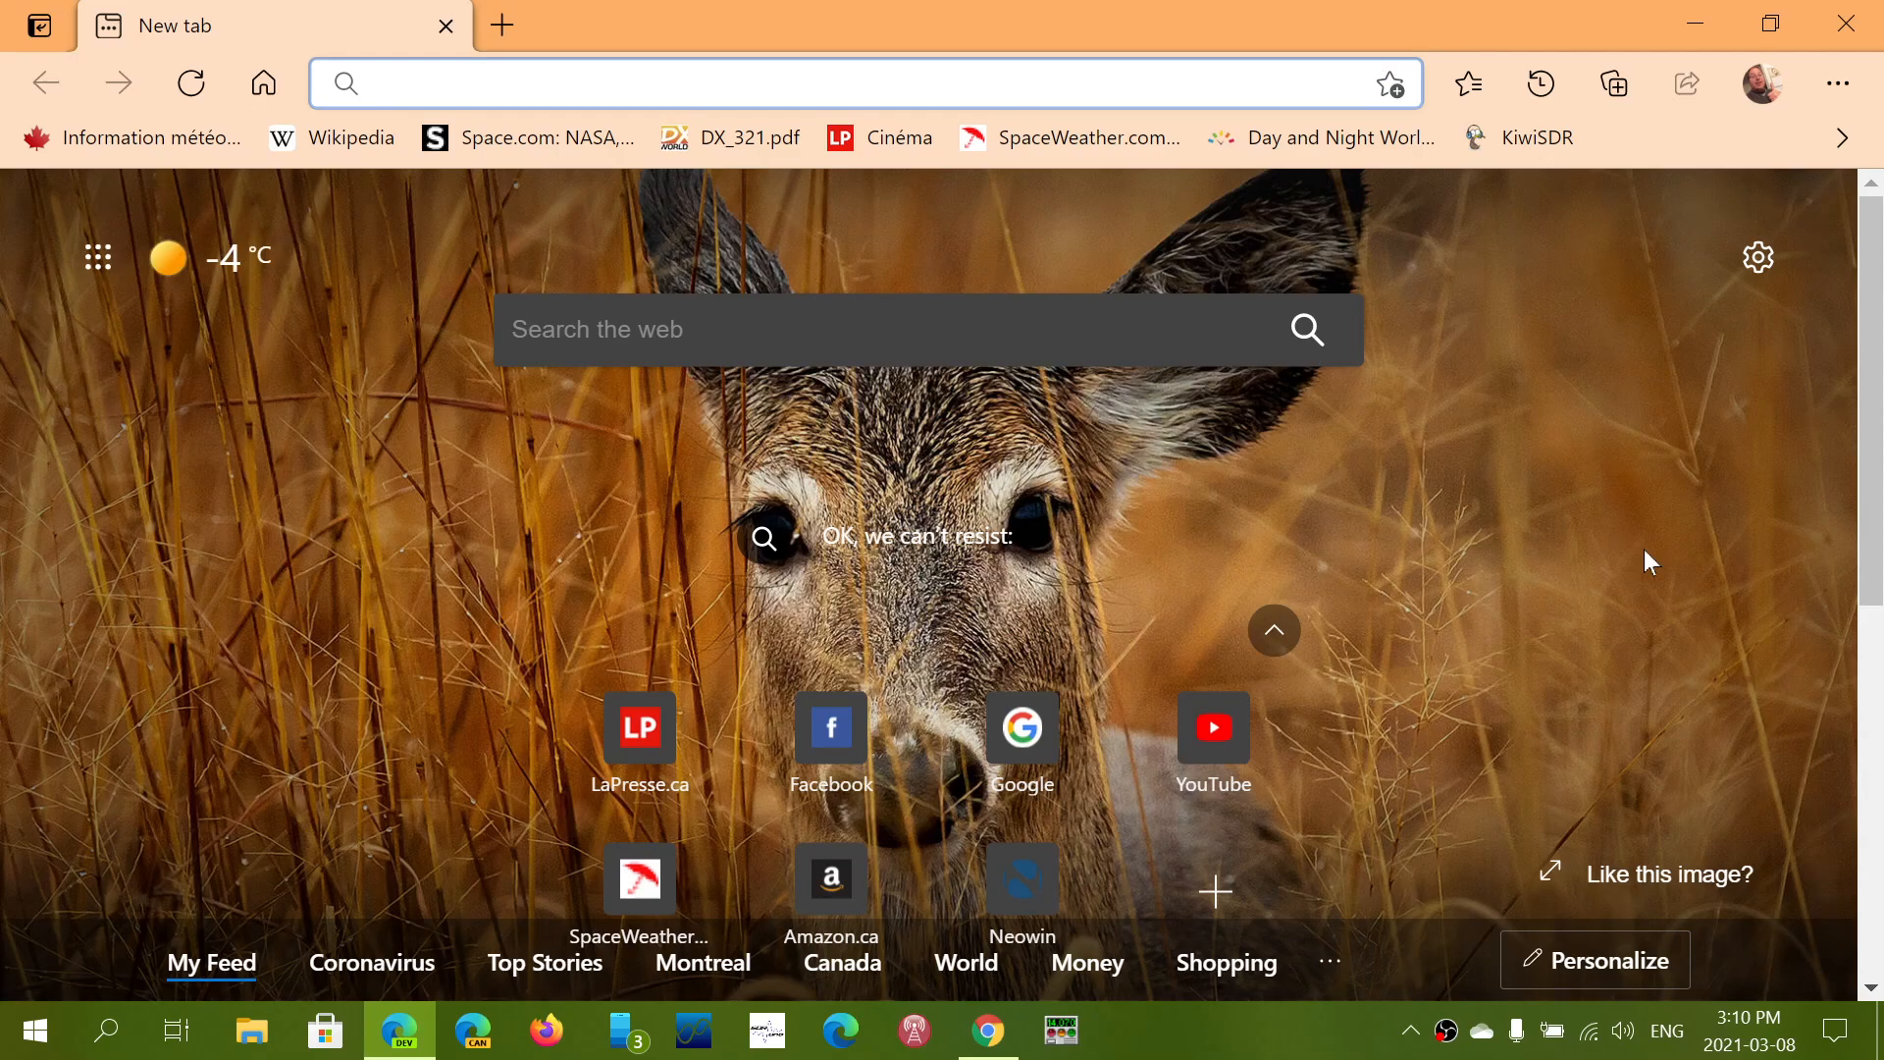
Step: Look over Edge's new tab page and bring Chrome's Google page to the front
click(842, 83)
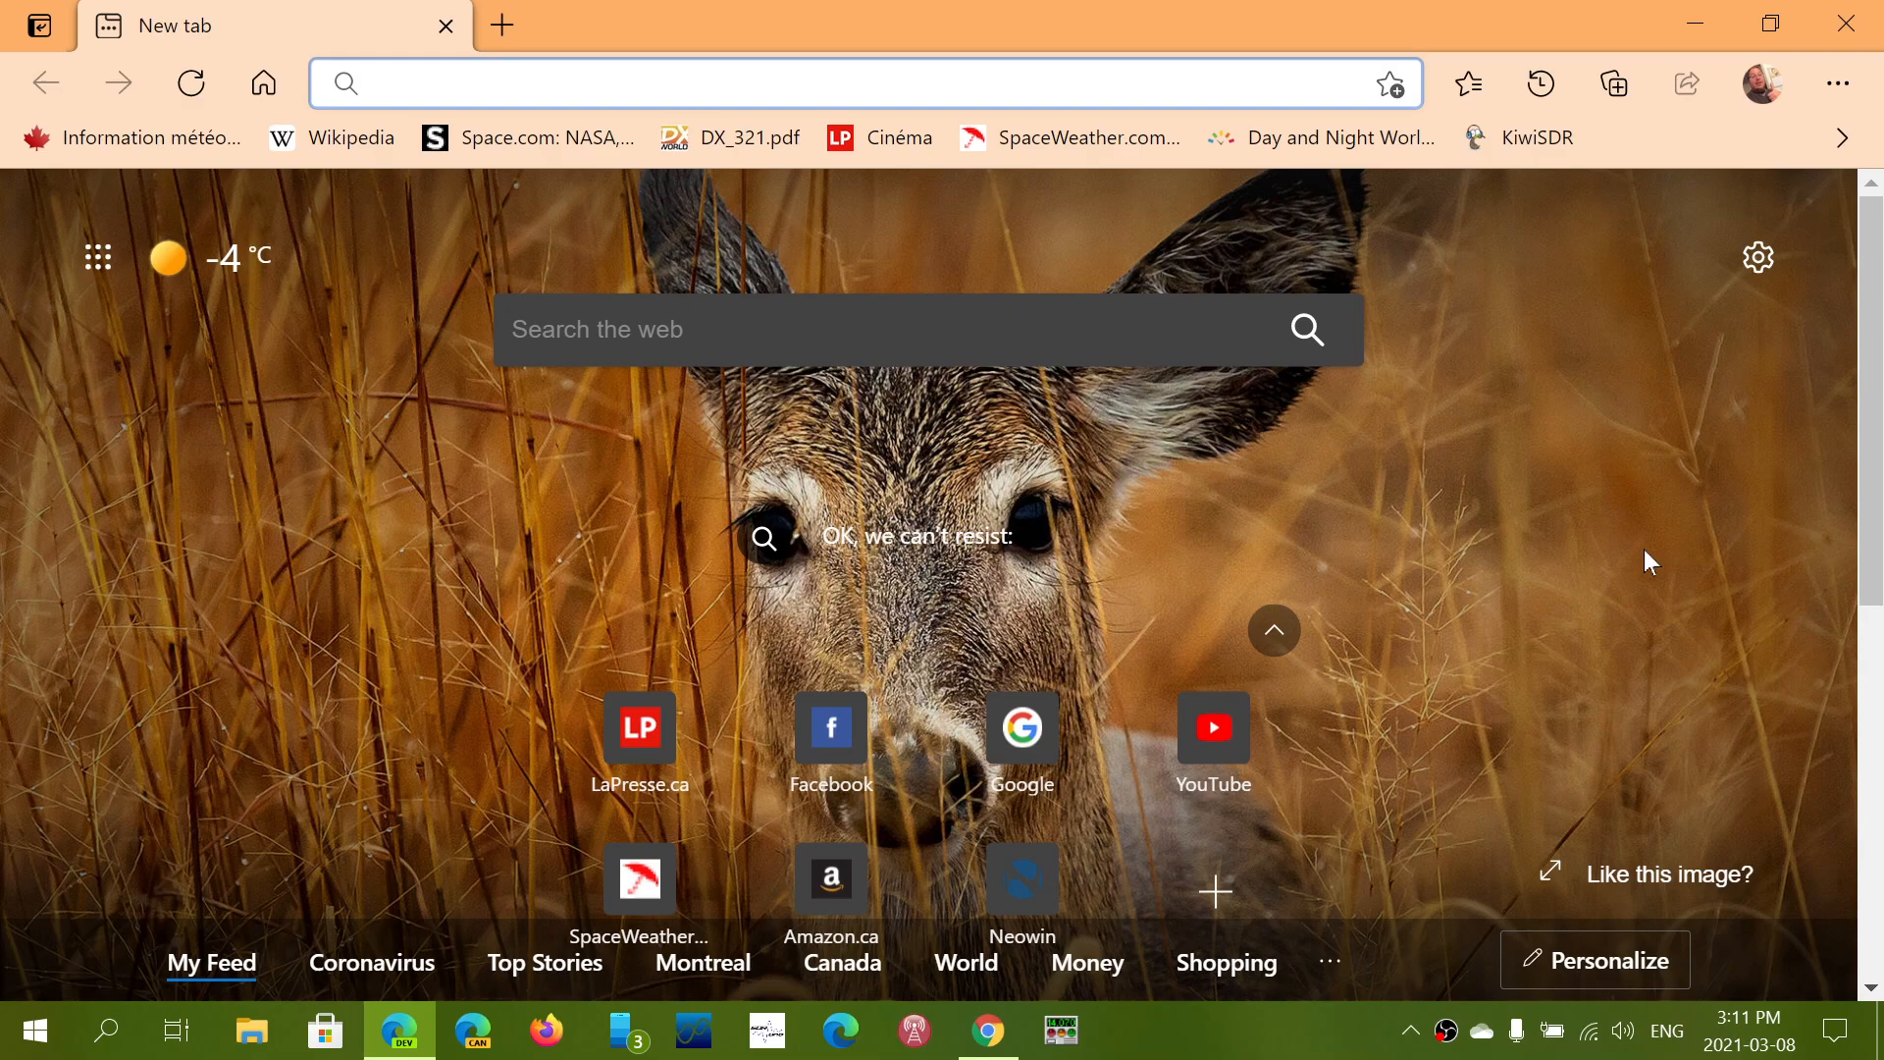
click(842, 83)
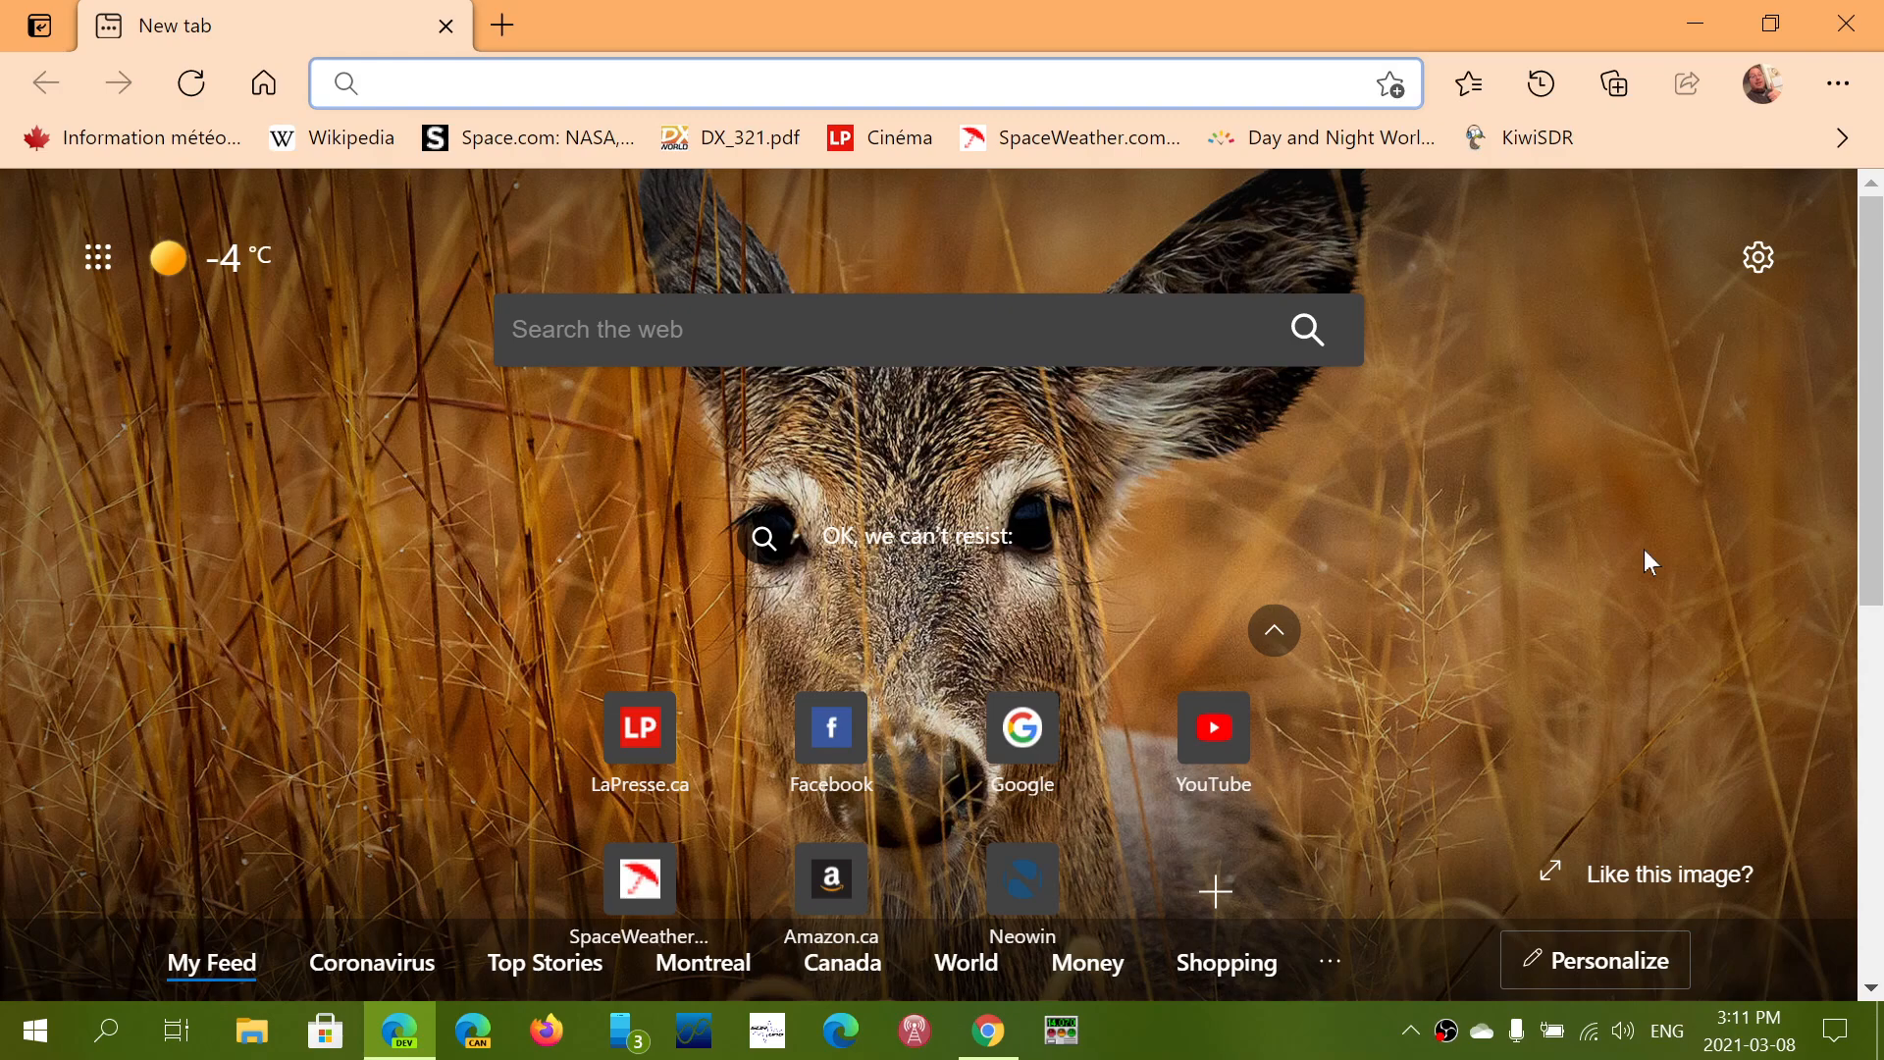
click(842, 82)
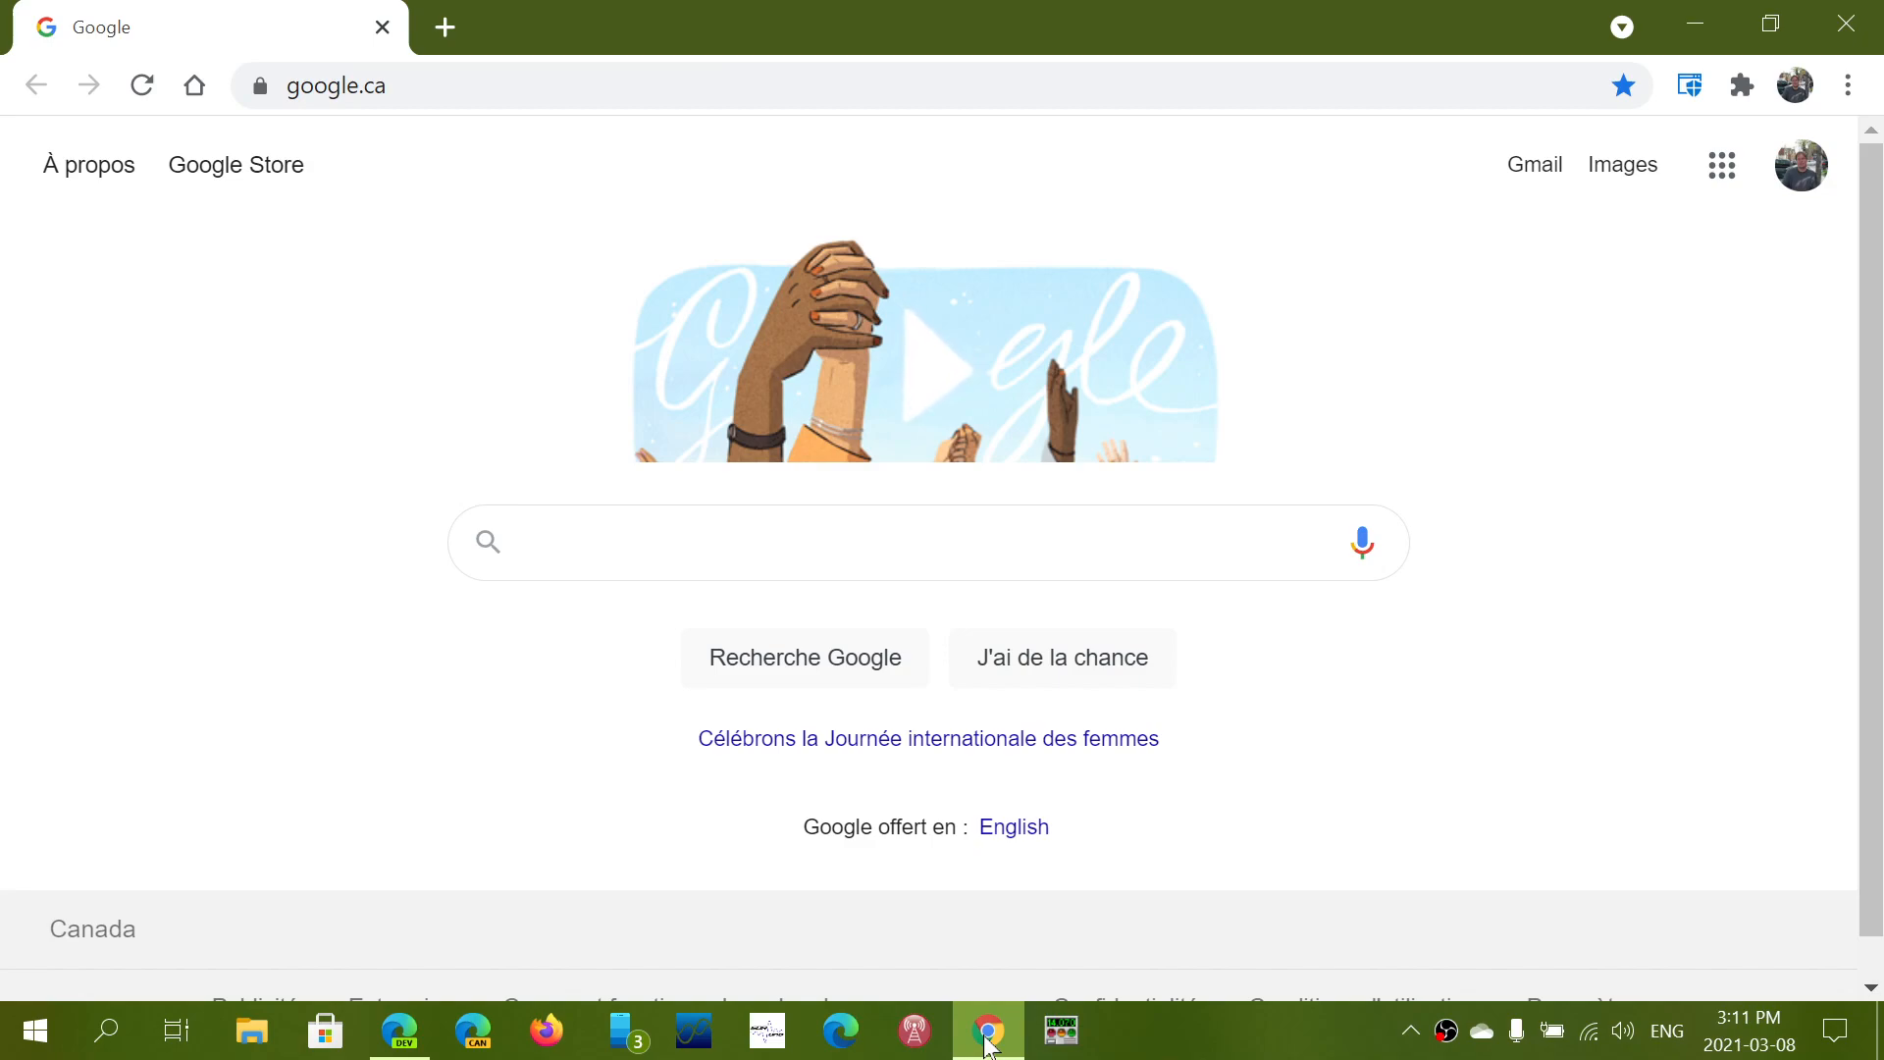
Step: Bring Edge's new tab page back in front of Chrome's Google page
click(924, 541)
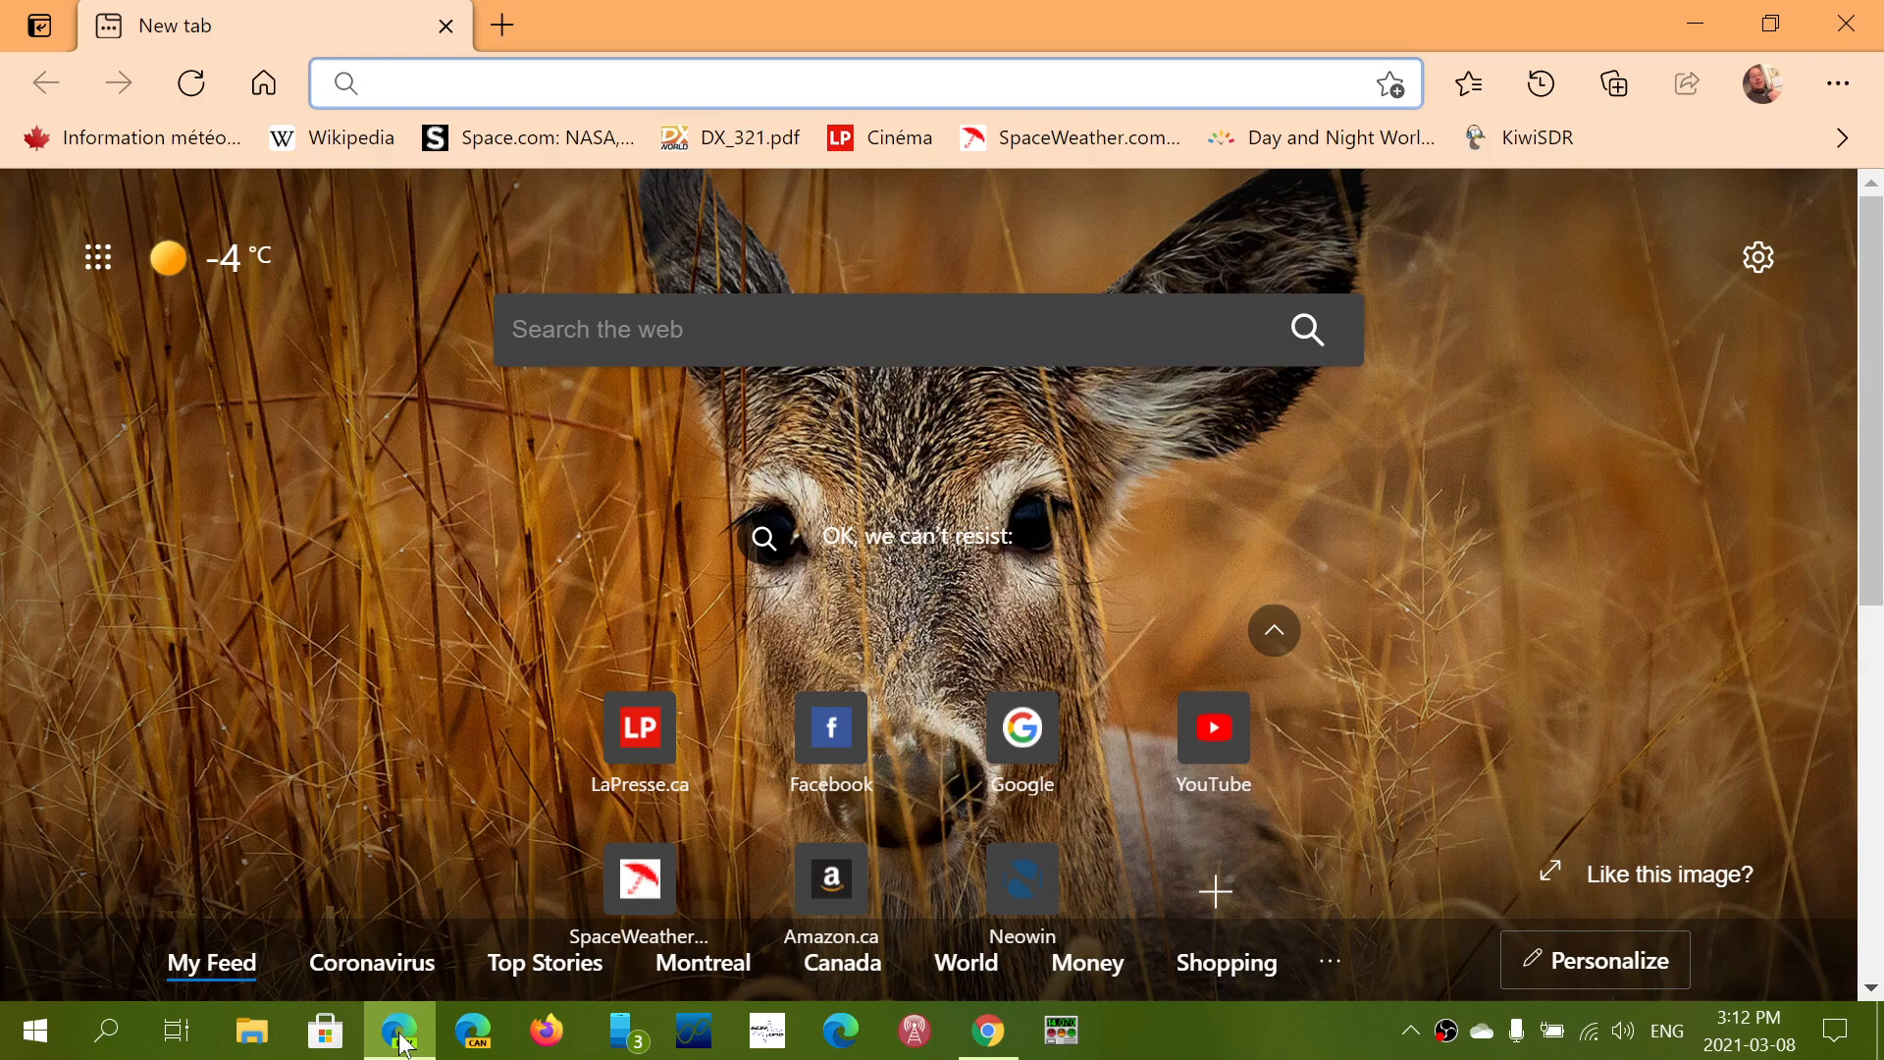
Step: Bring Chrome's Google home page back in front of Edge
click(842, 83)
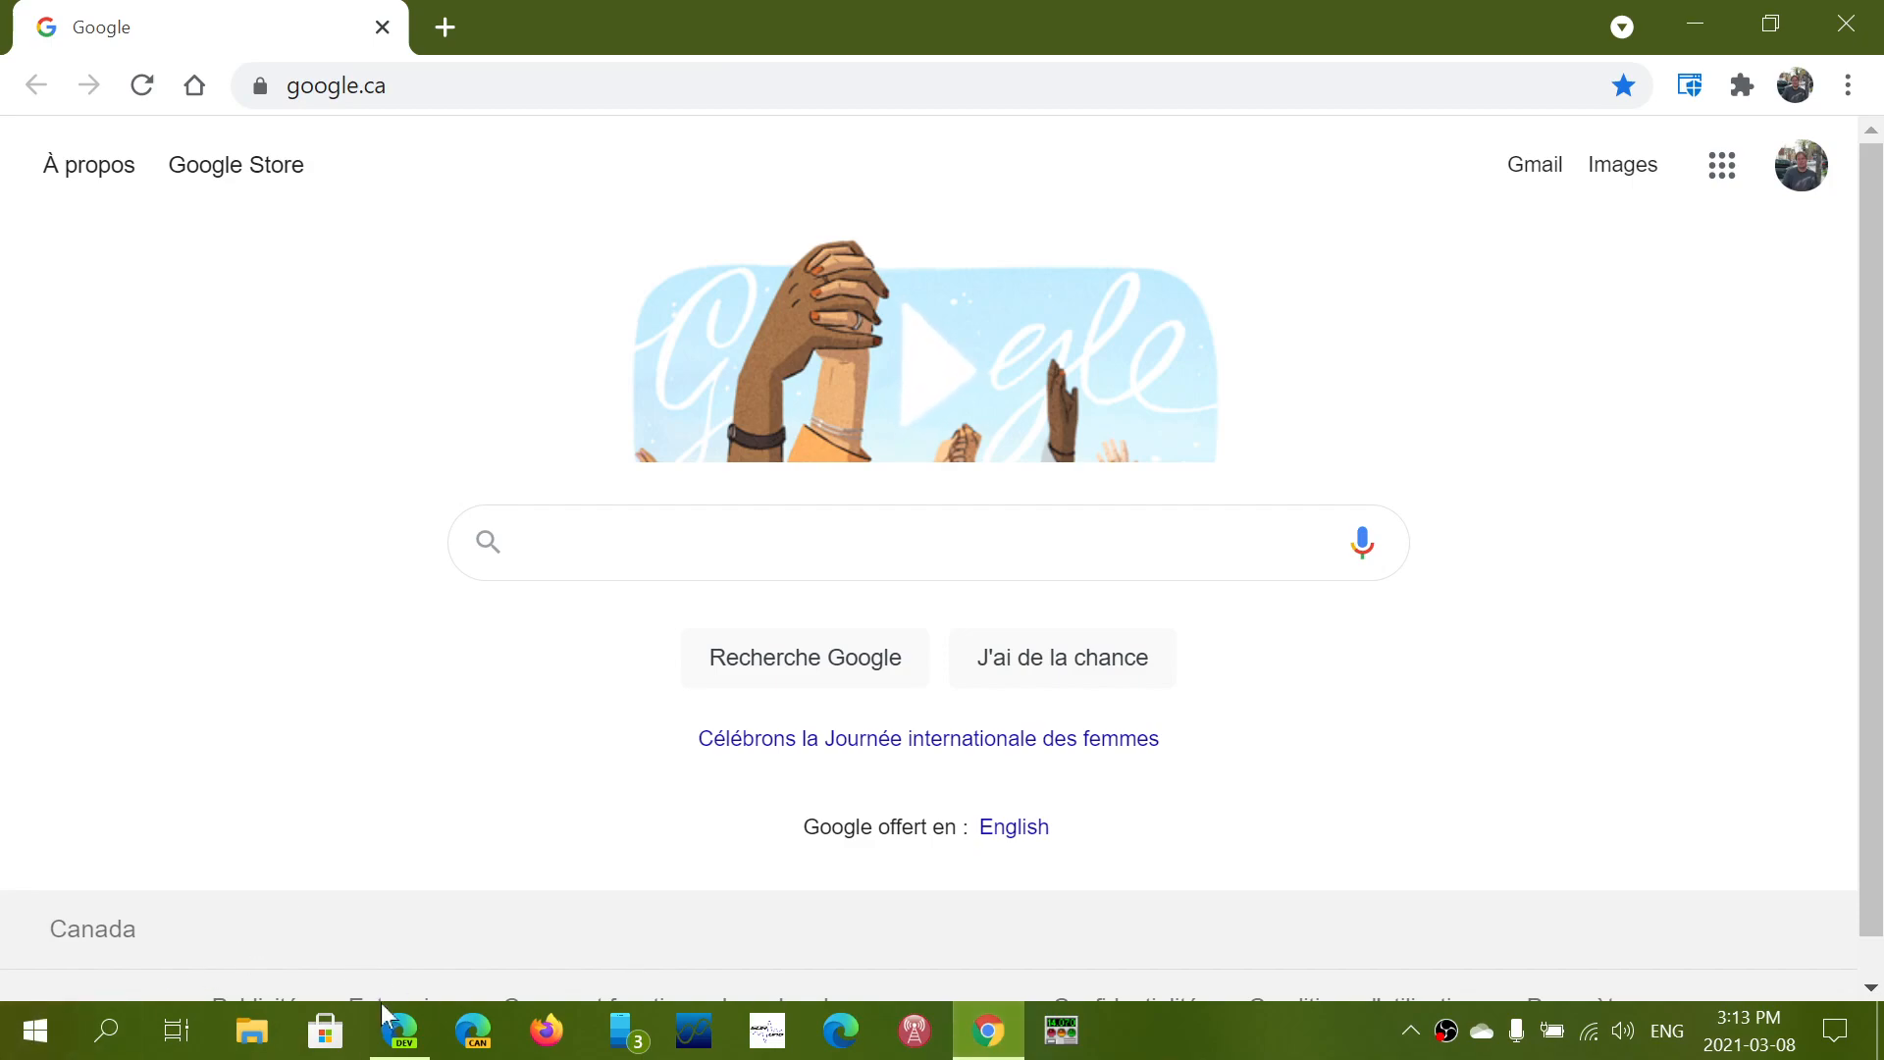
Step: Return to Edge, review its new tab page, then close Edge leaving Chrome's Google page
click(397, 1030)
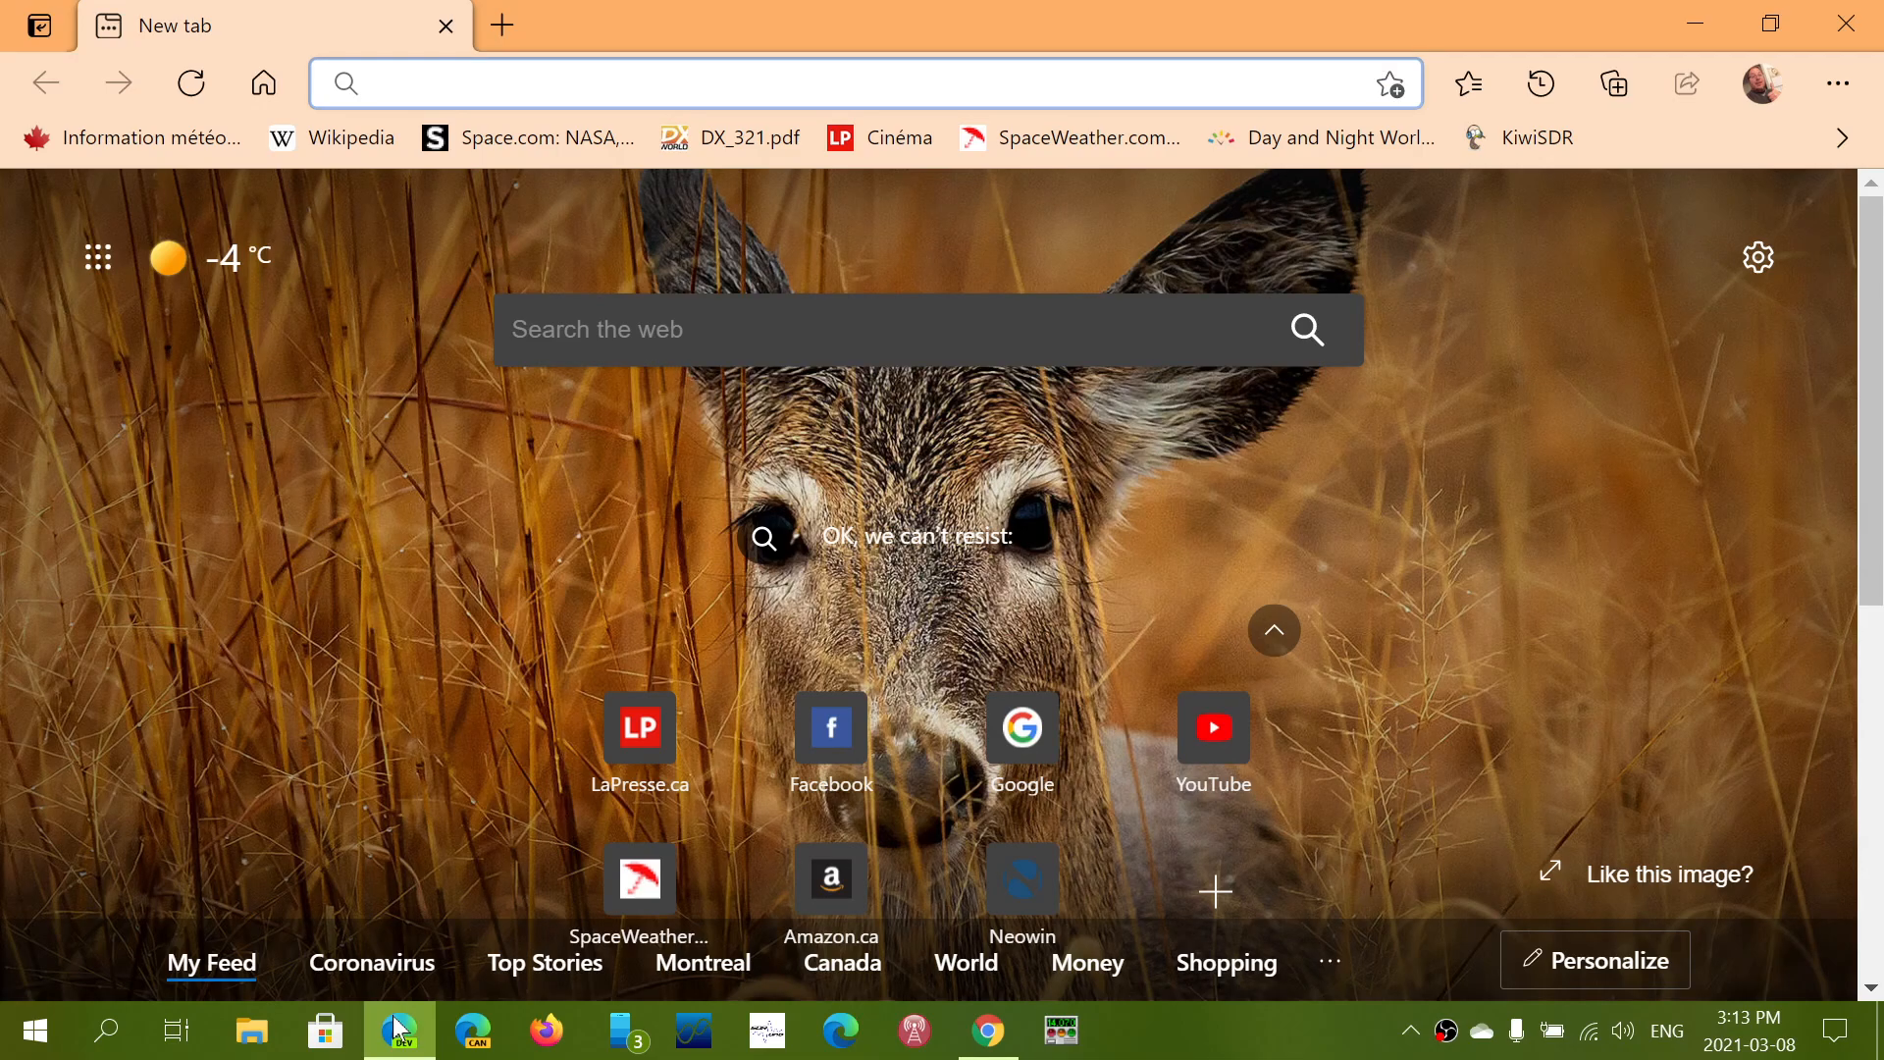
click(842, 83)
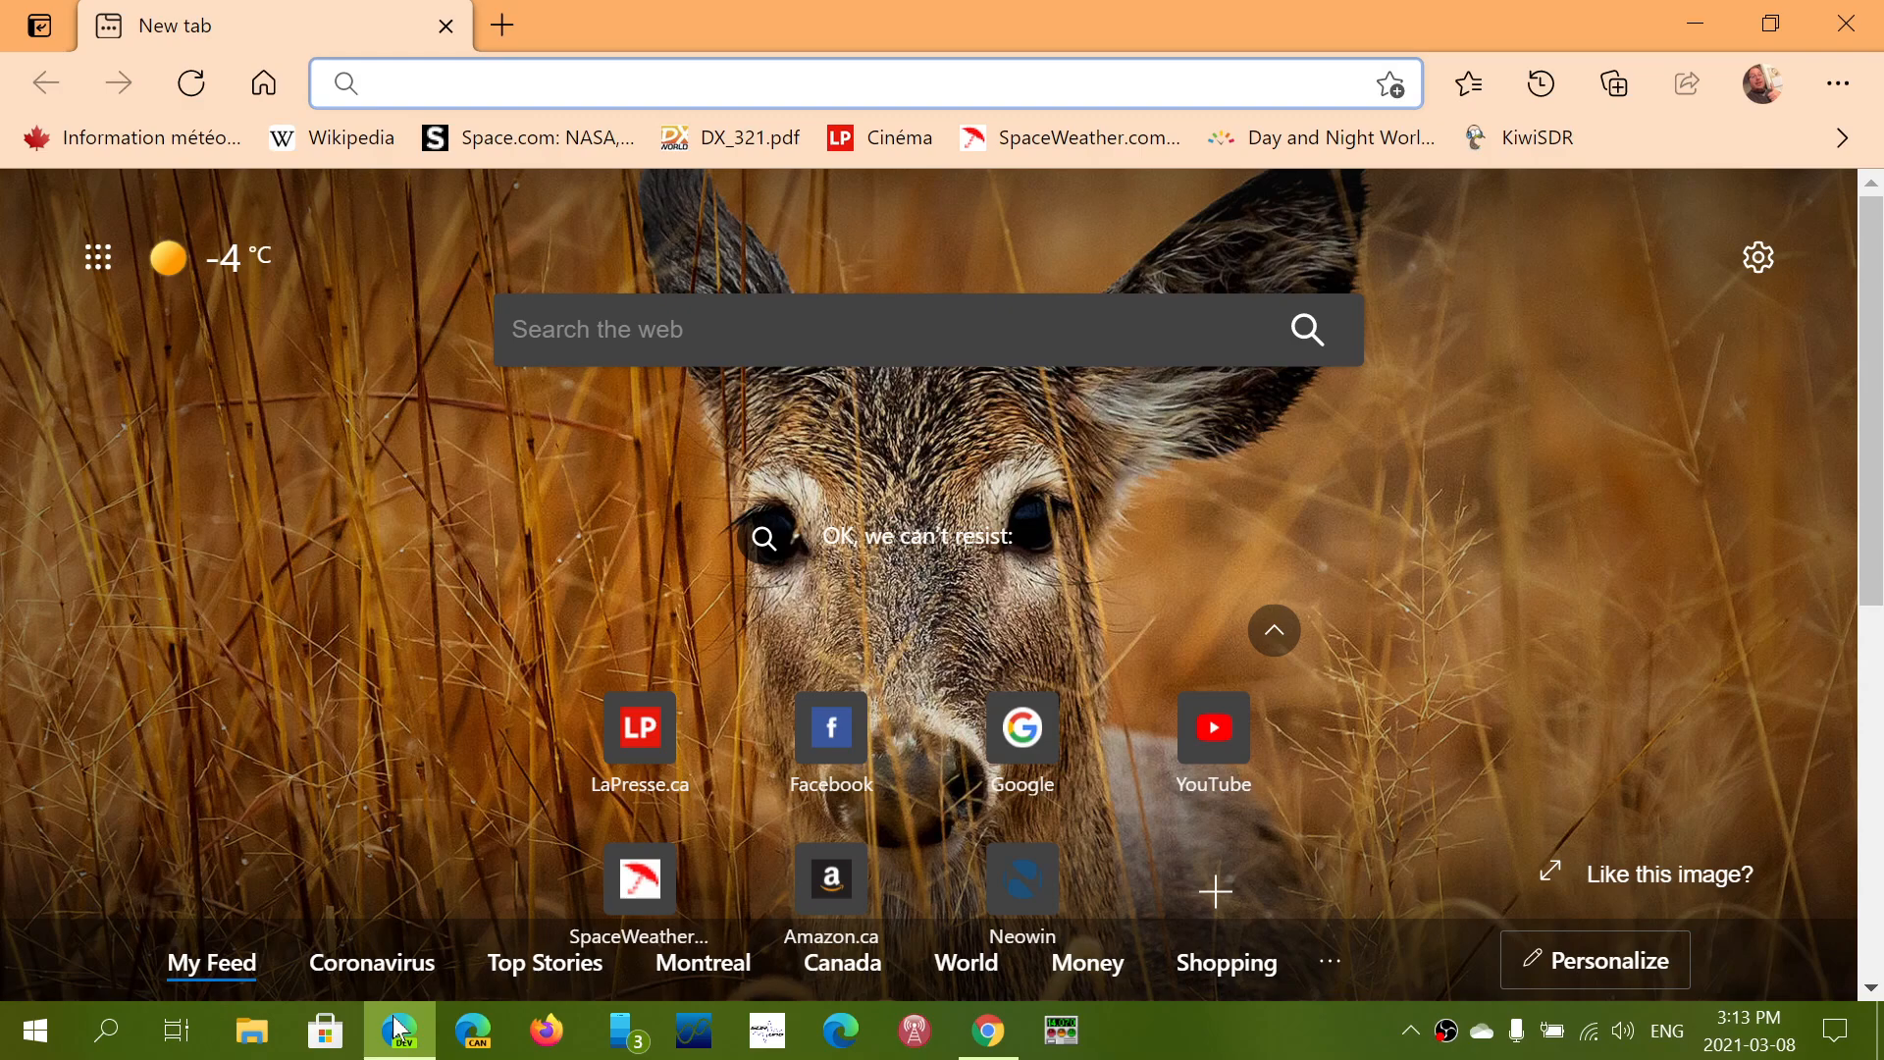
click(842, 82)
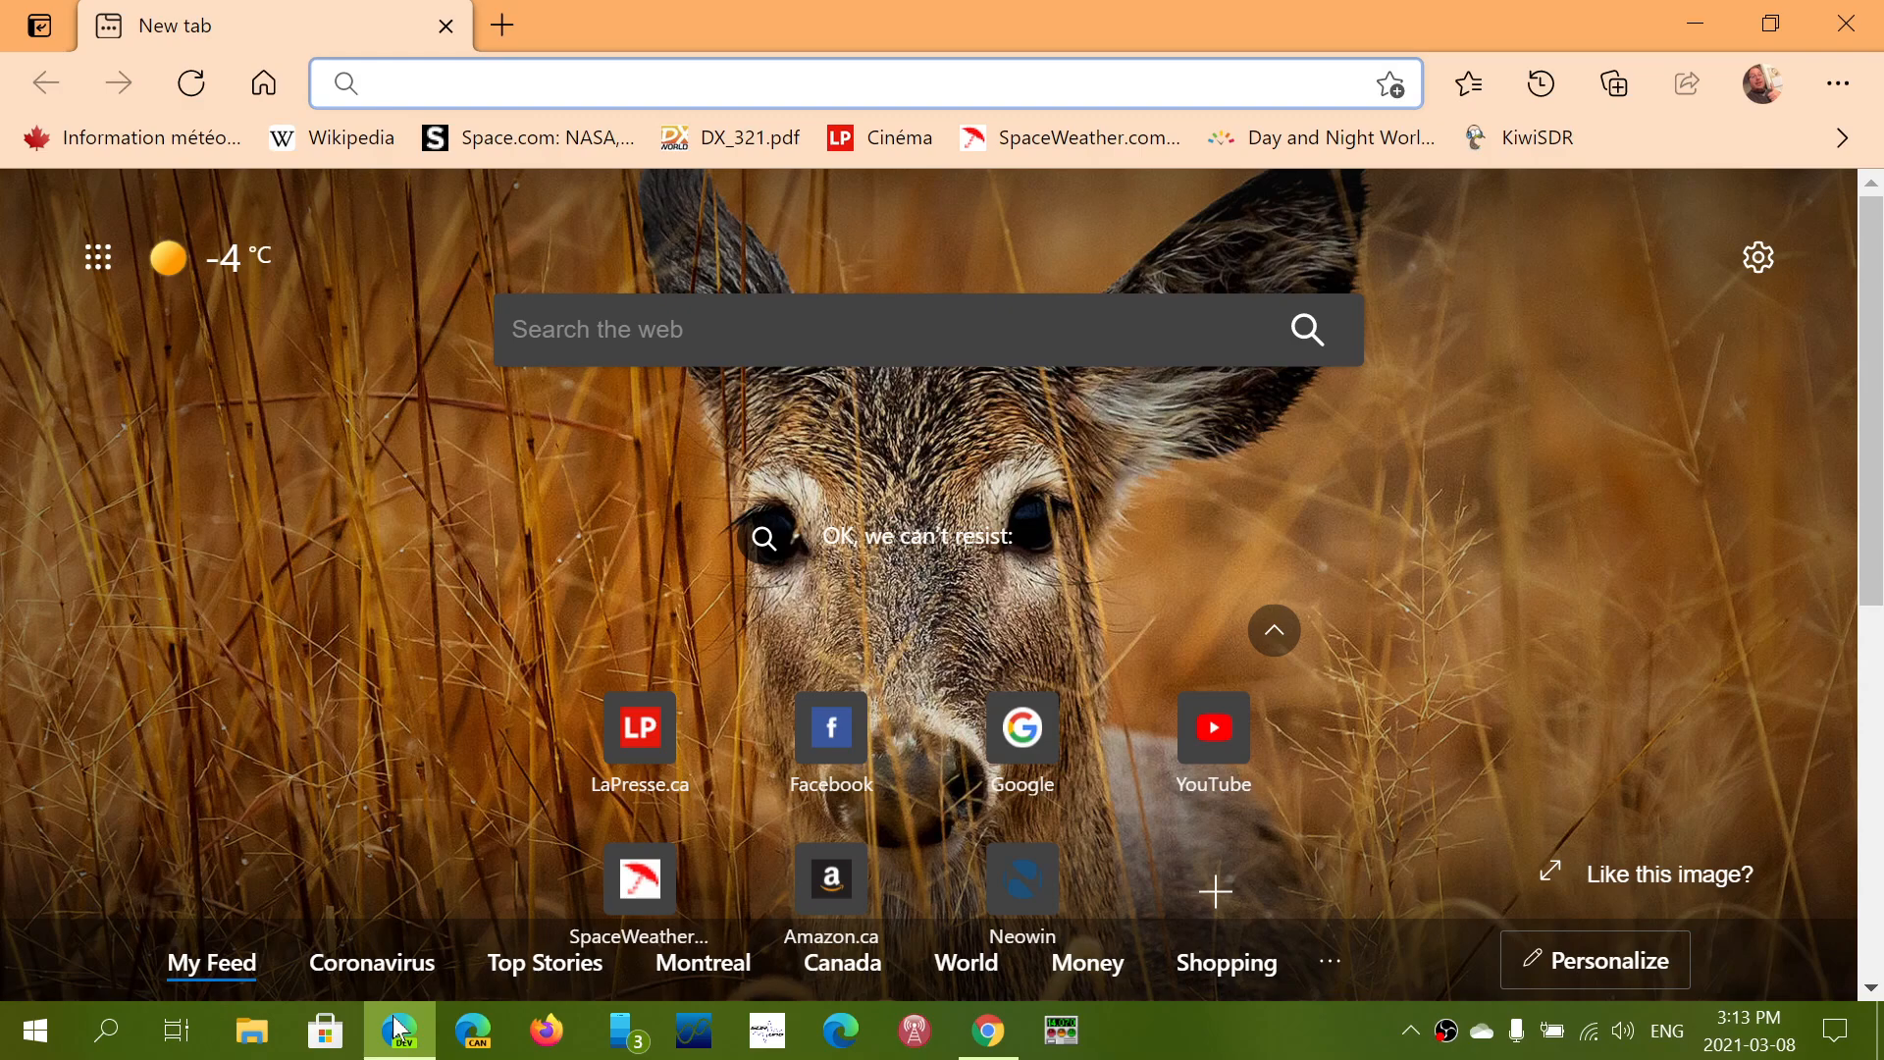
click(842, 83)
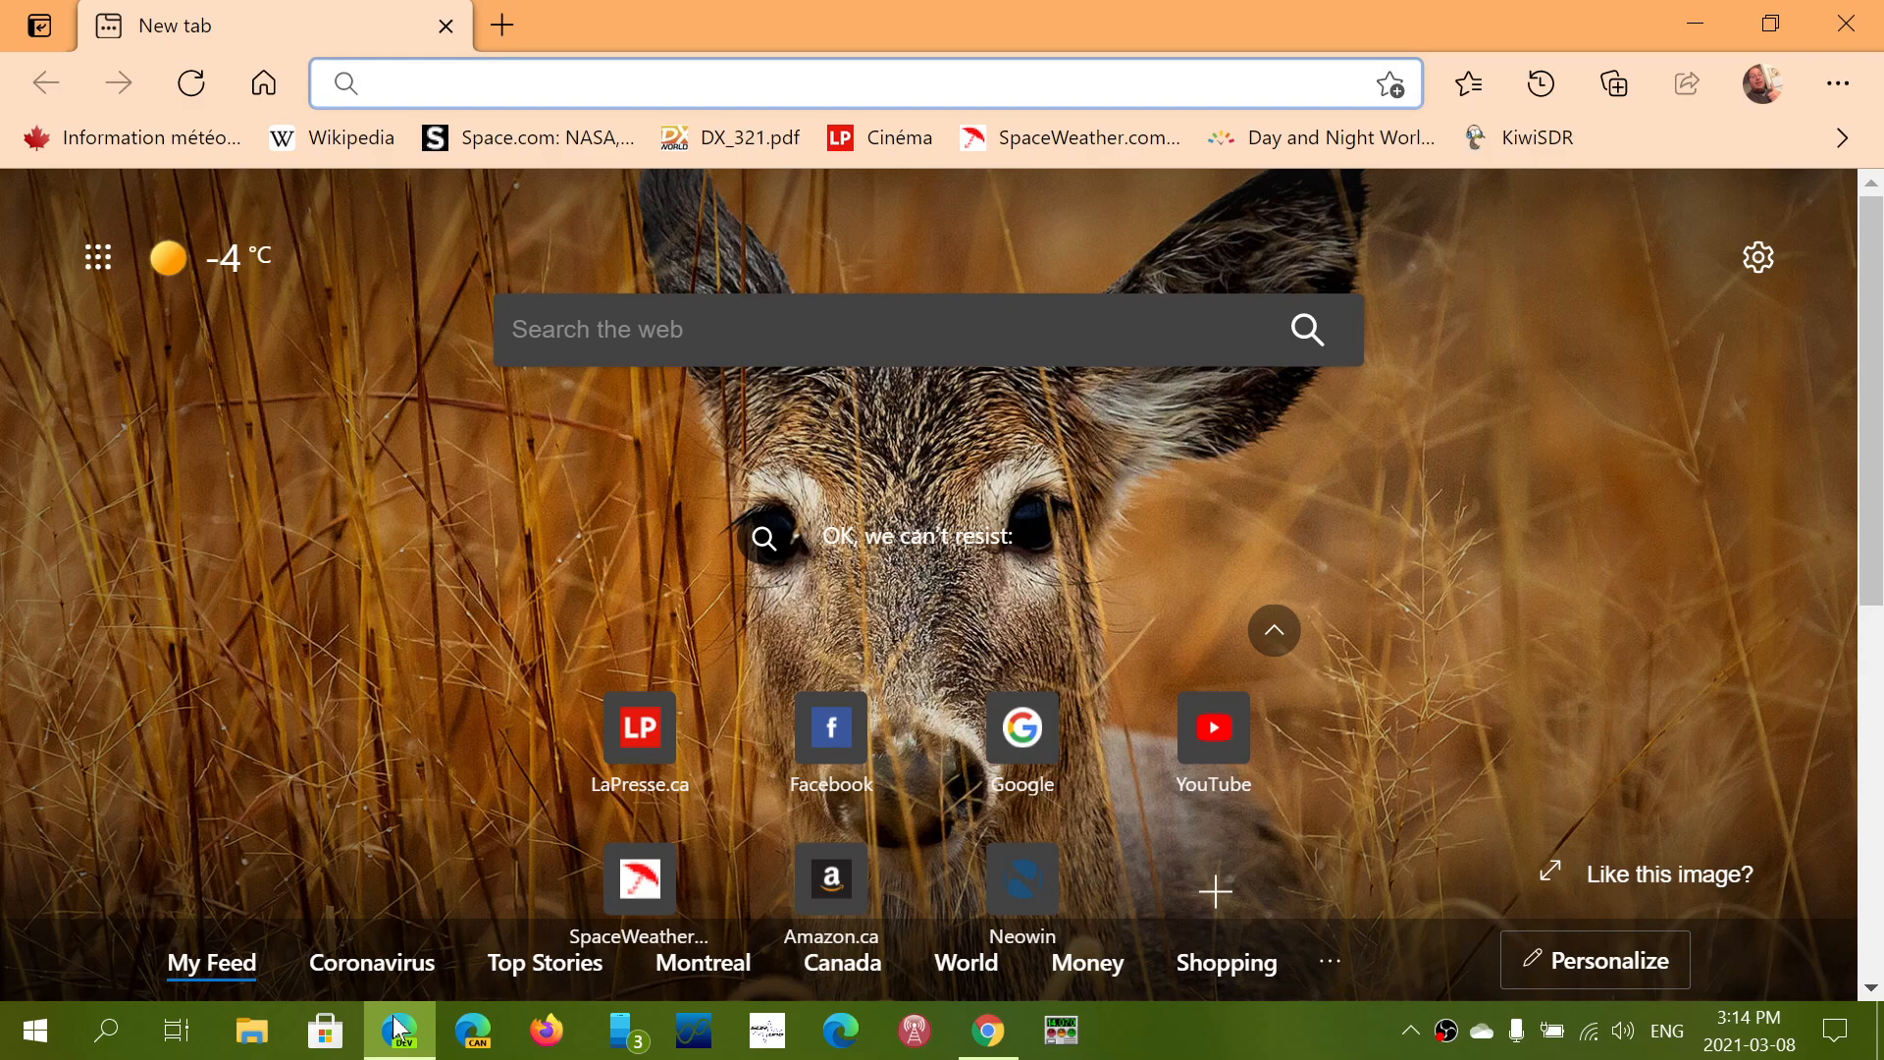
click(866, 82)
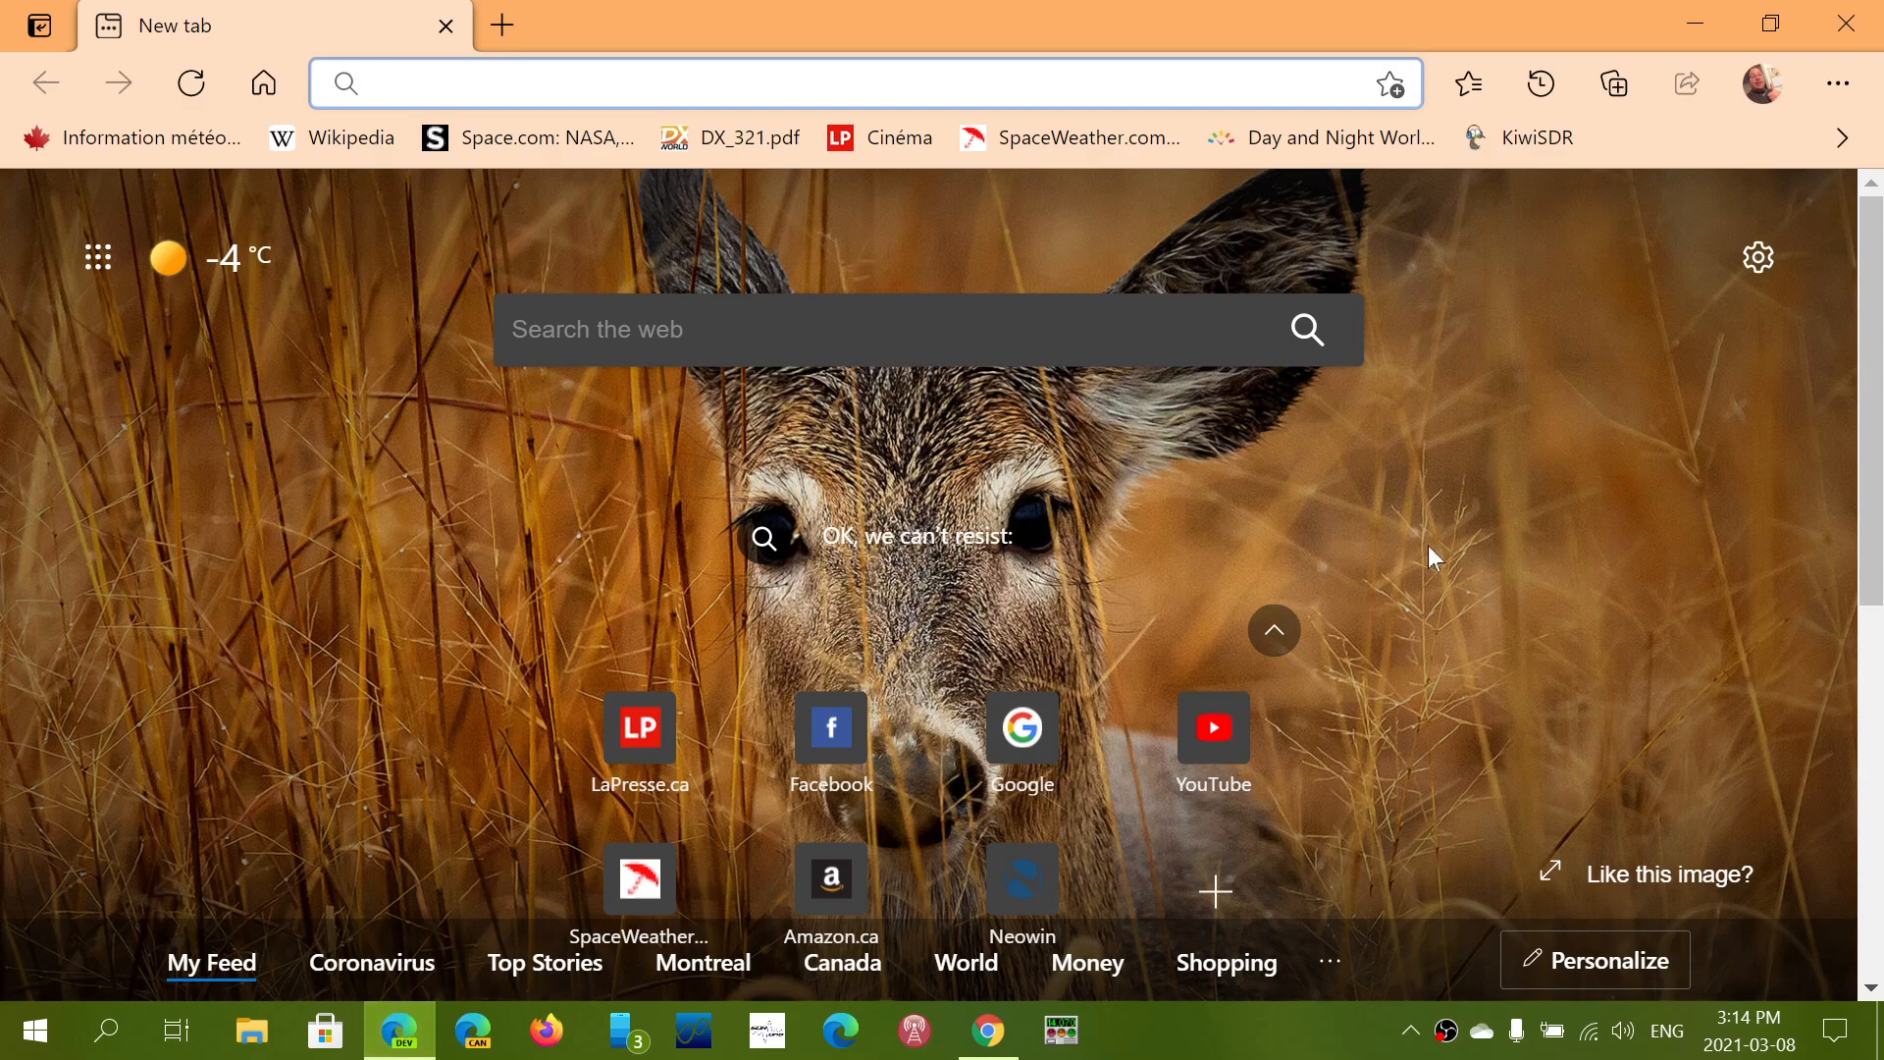
click(842, 83)
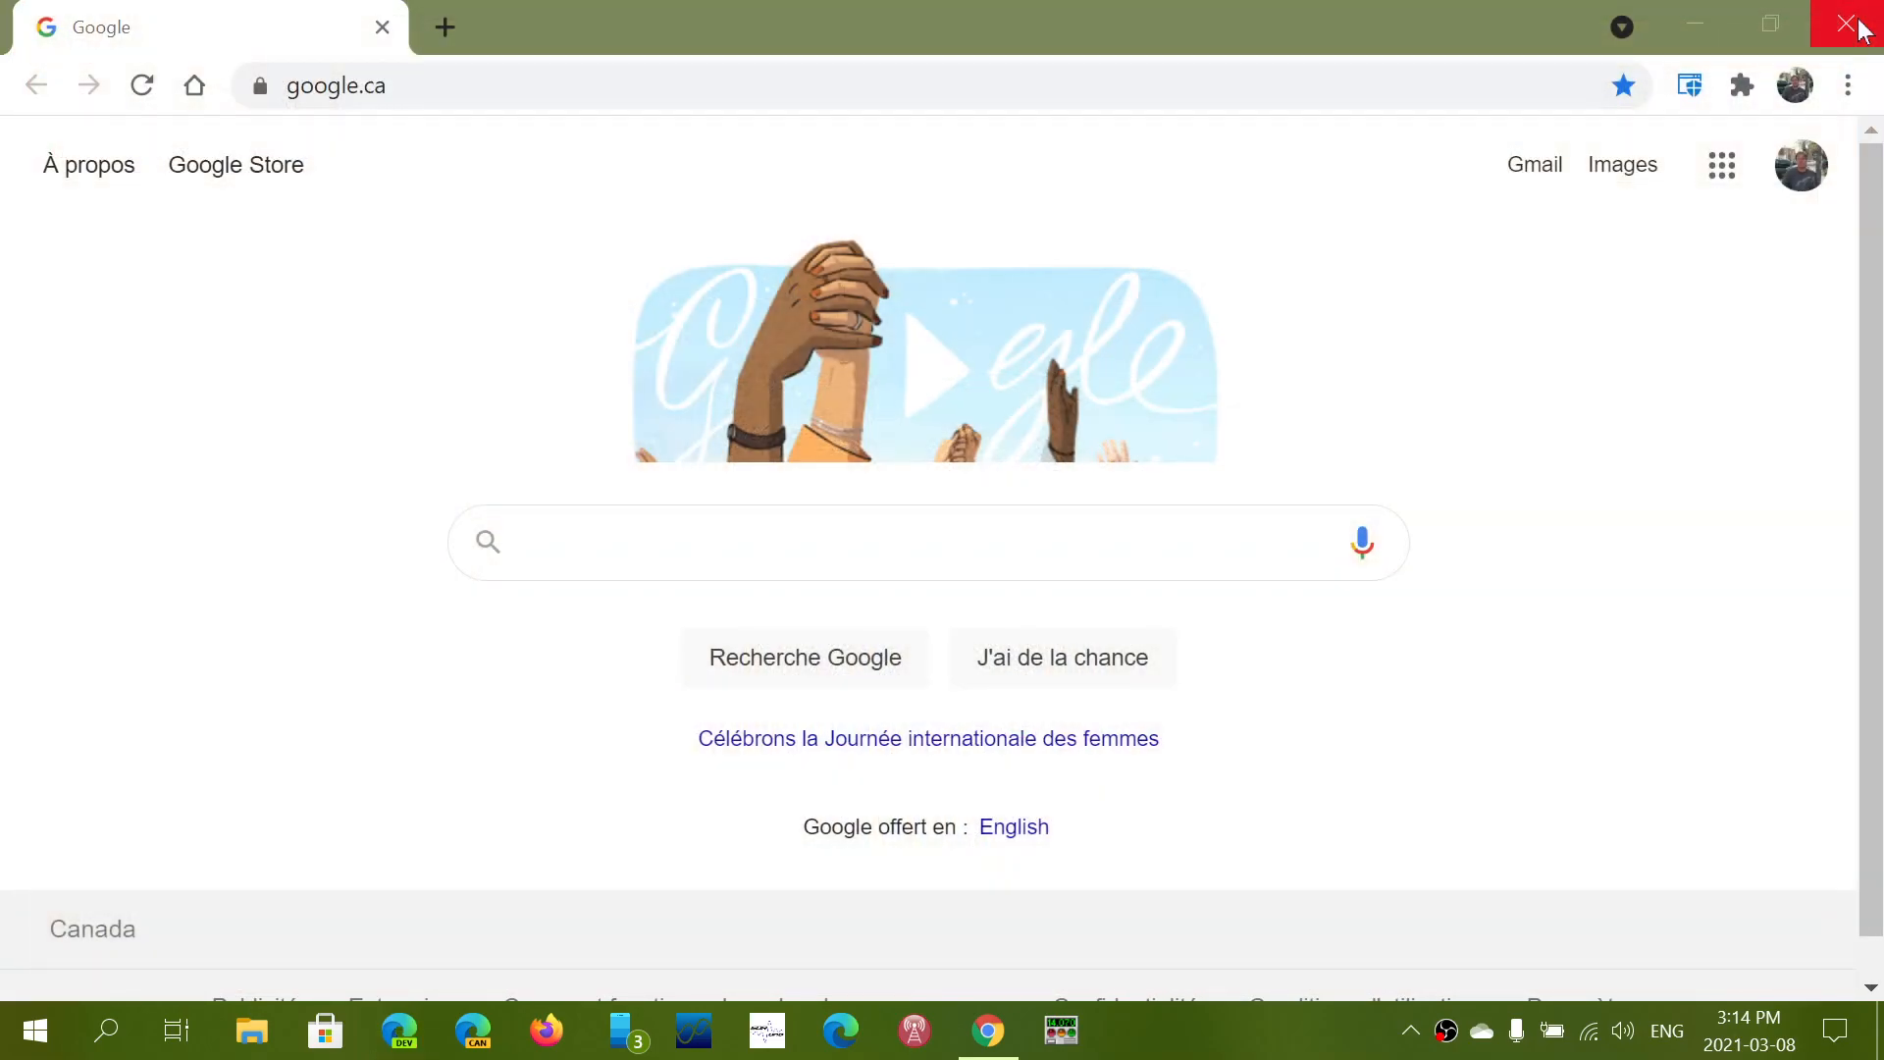
Step: Close Chrome, reopen it on Google, then open the second Edge on its new tab page
click(1857, 23)
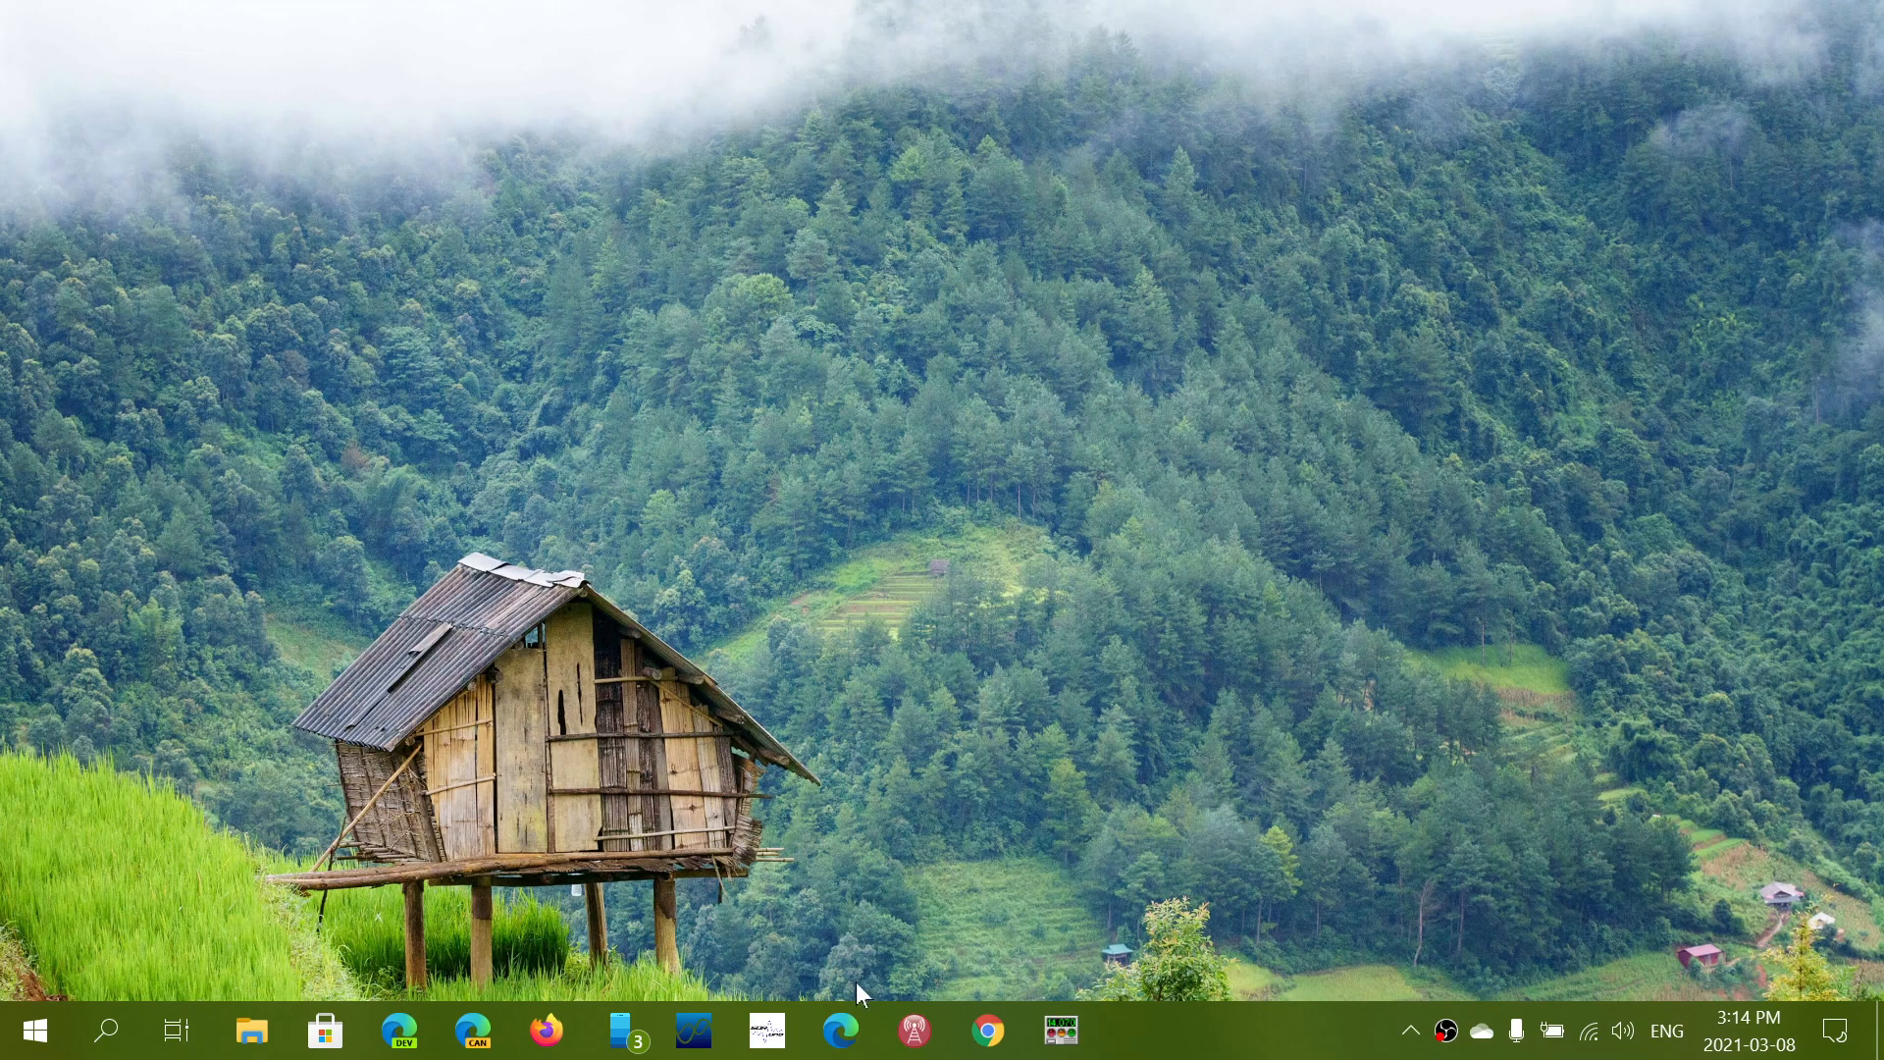
click(840, 1030)
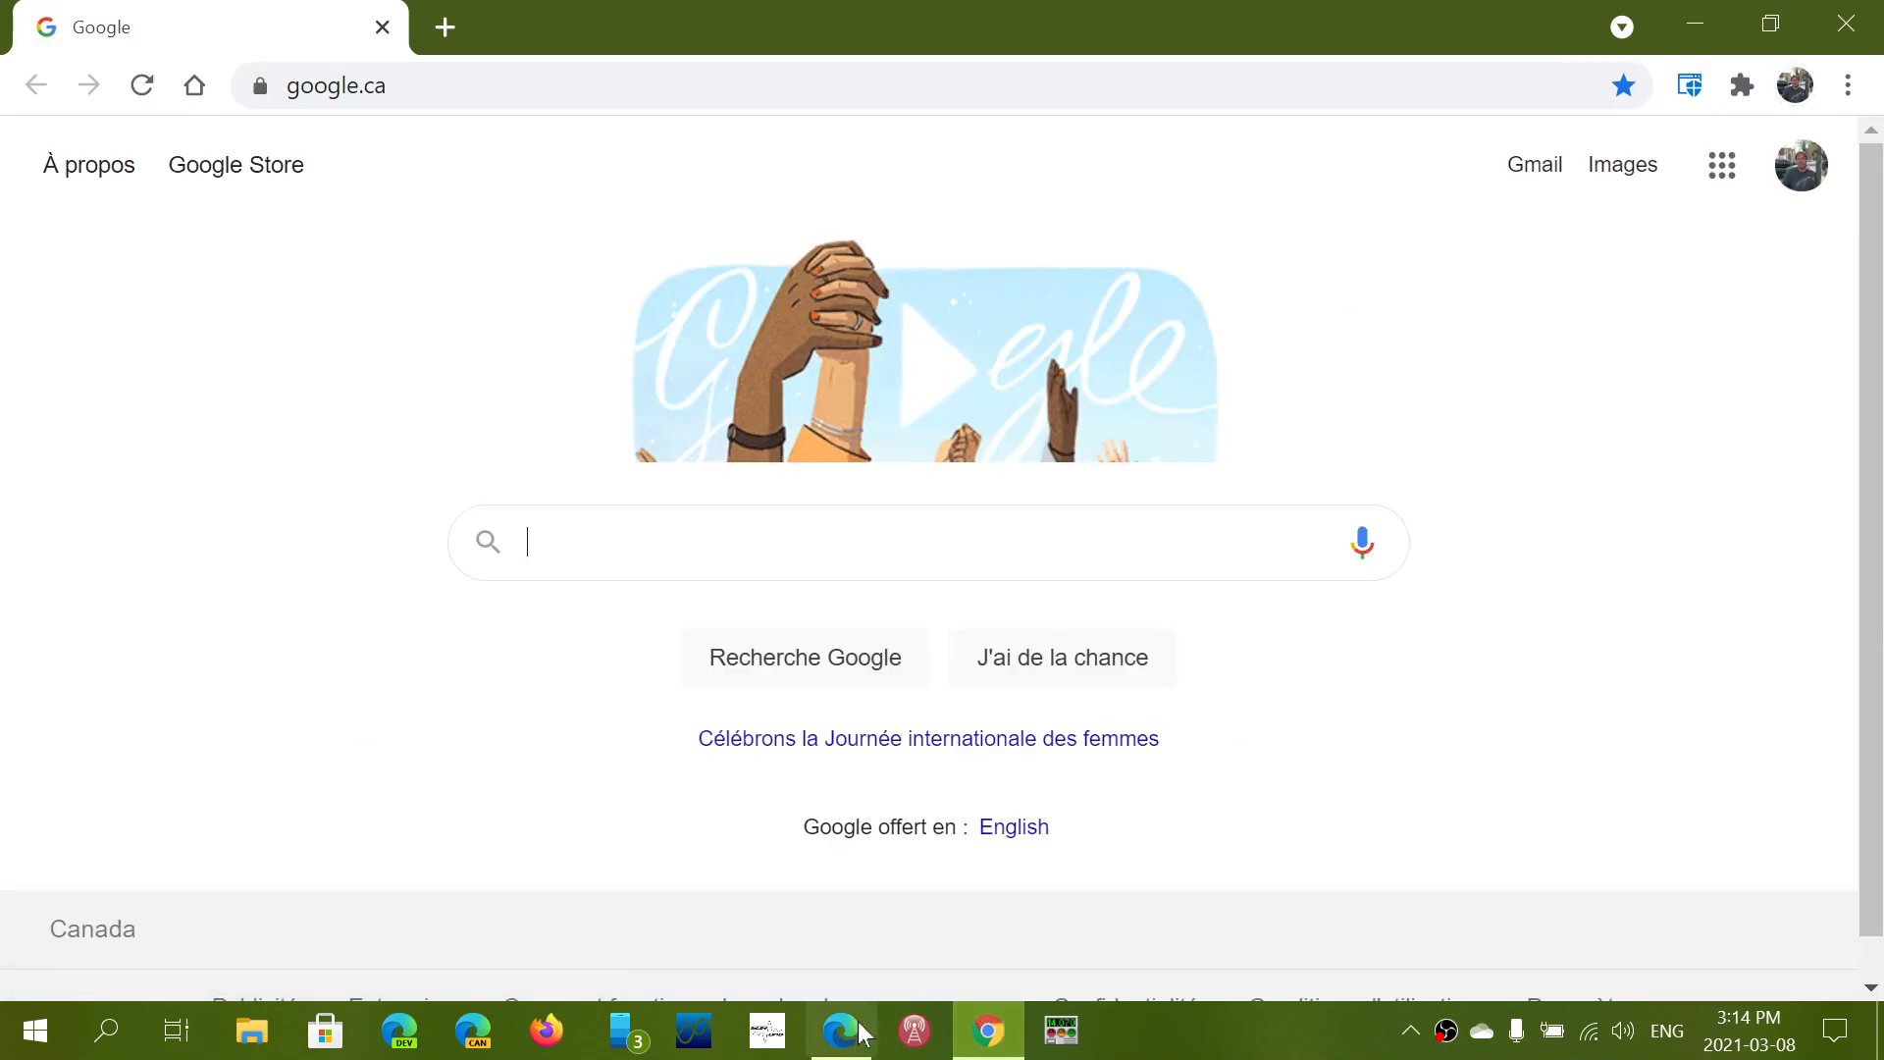
click(839, 1031)
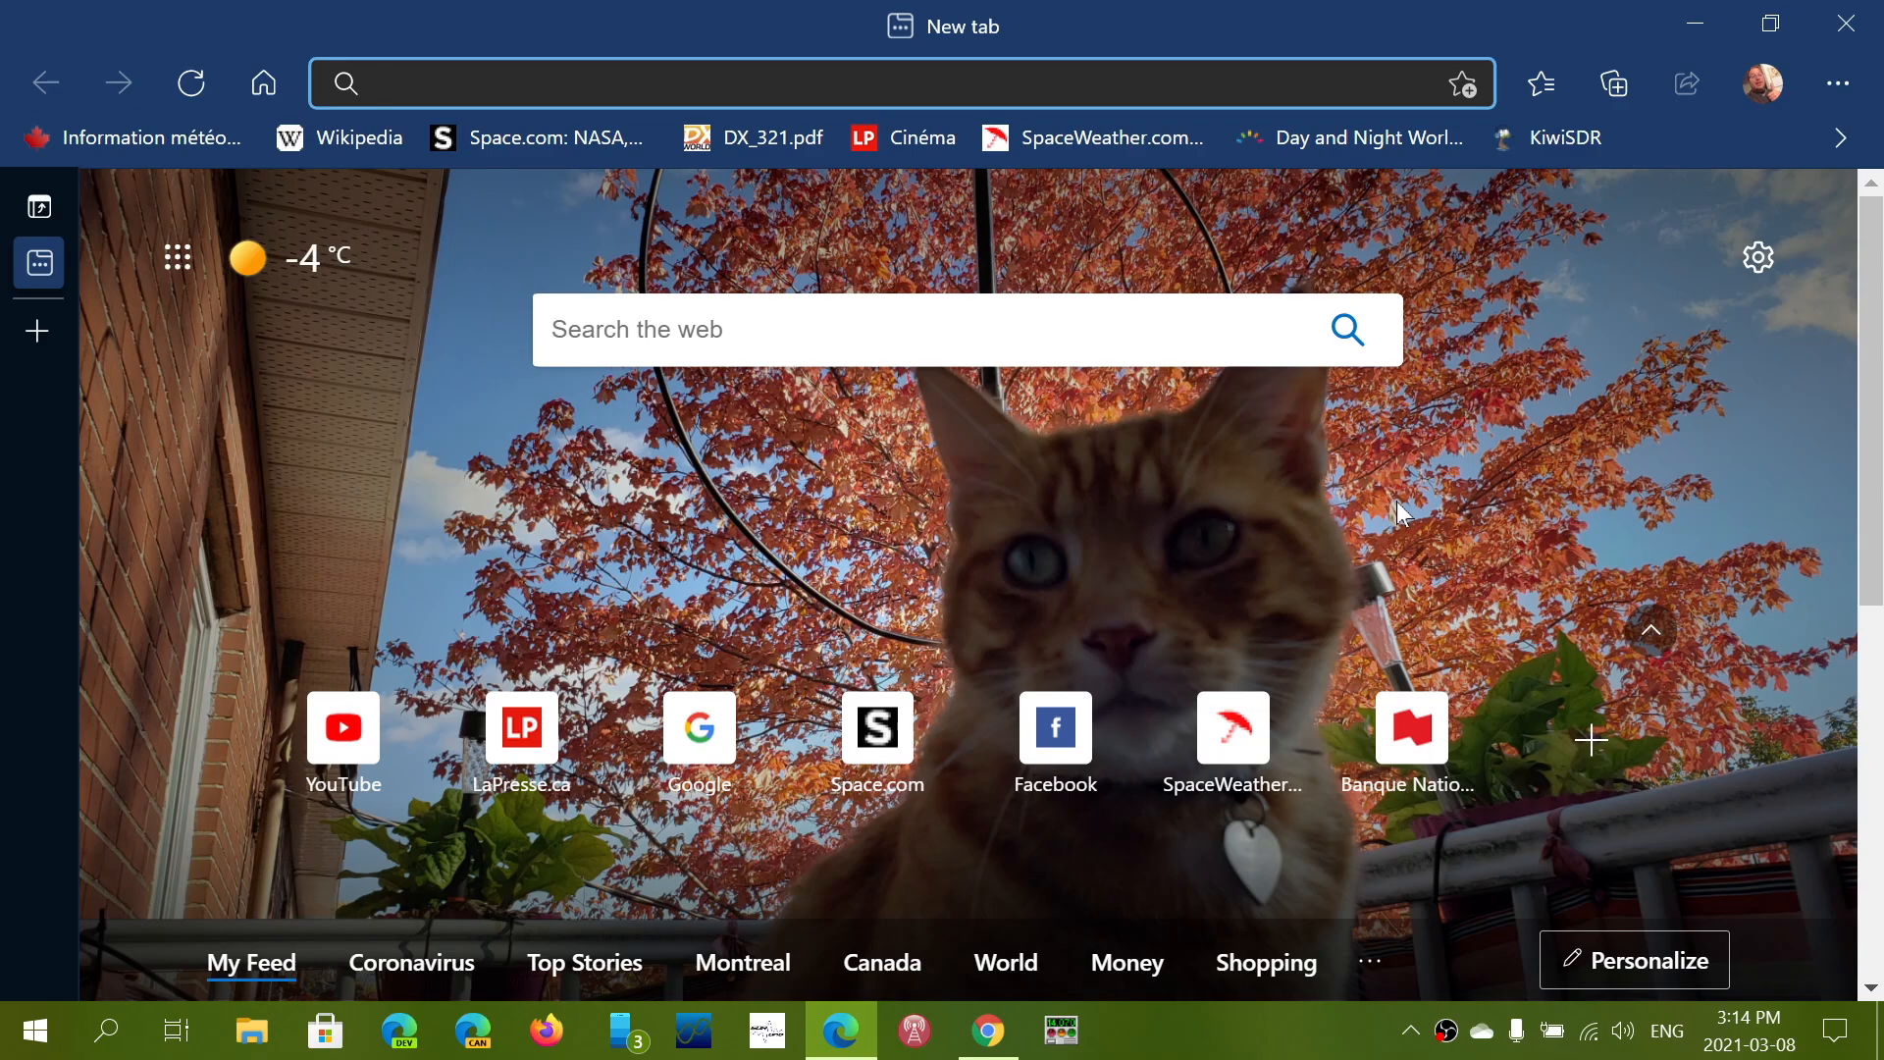
Step: Close the second Edge window, leaving only the Windows desktop
click(842, 82)
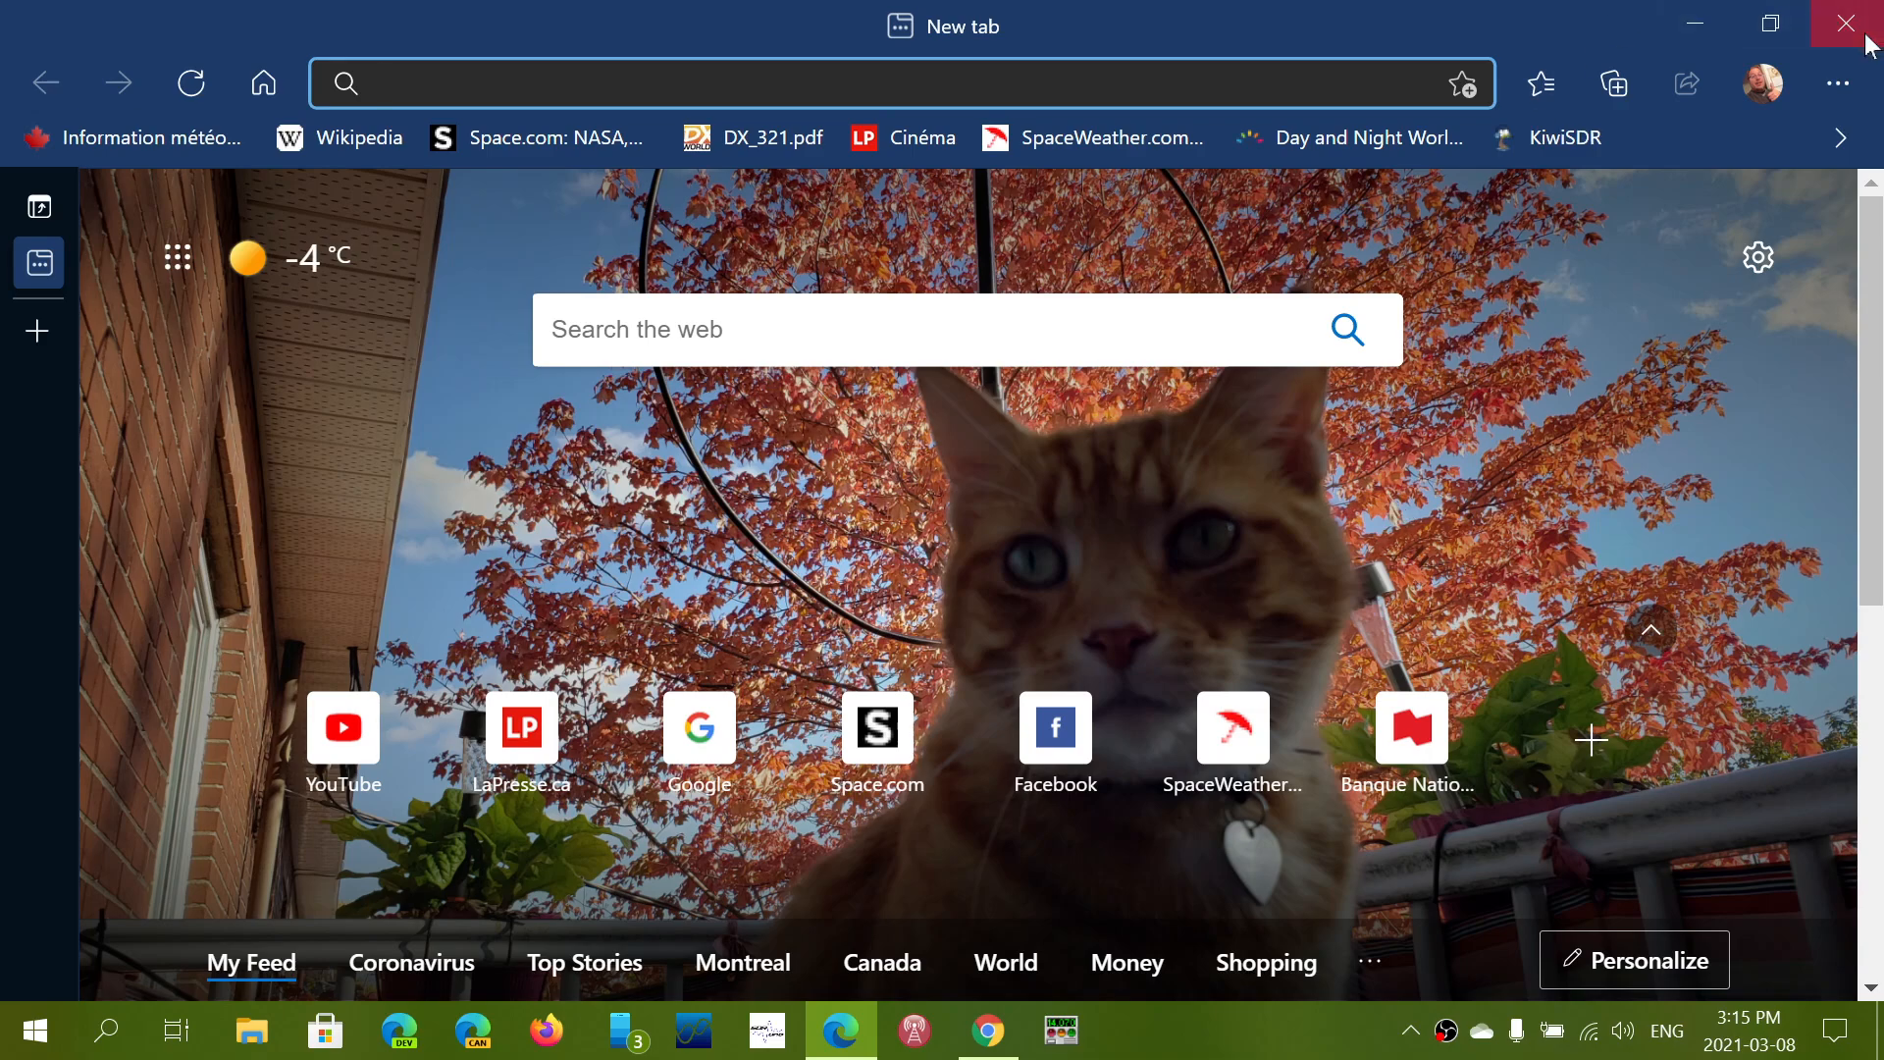
click(1855, 22)
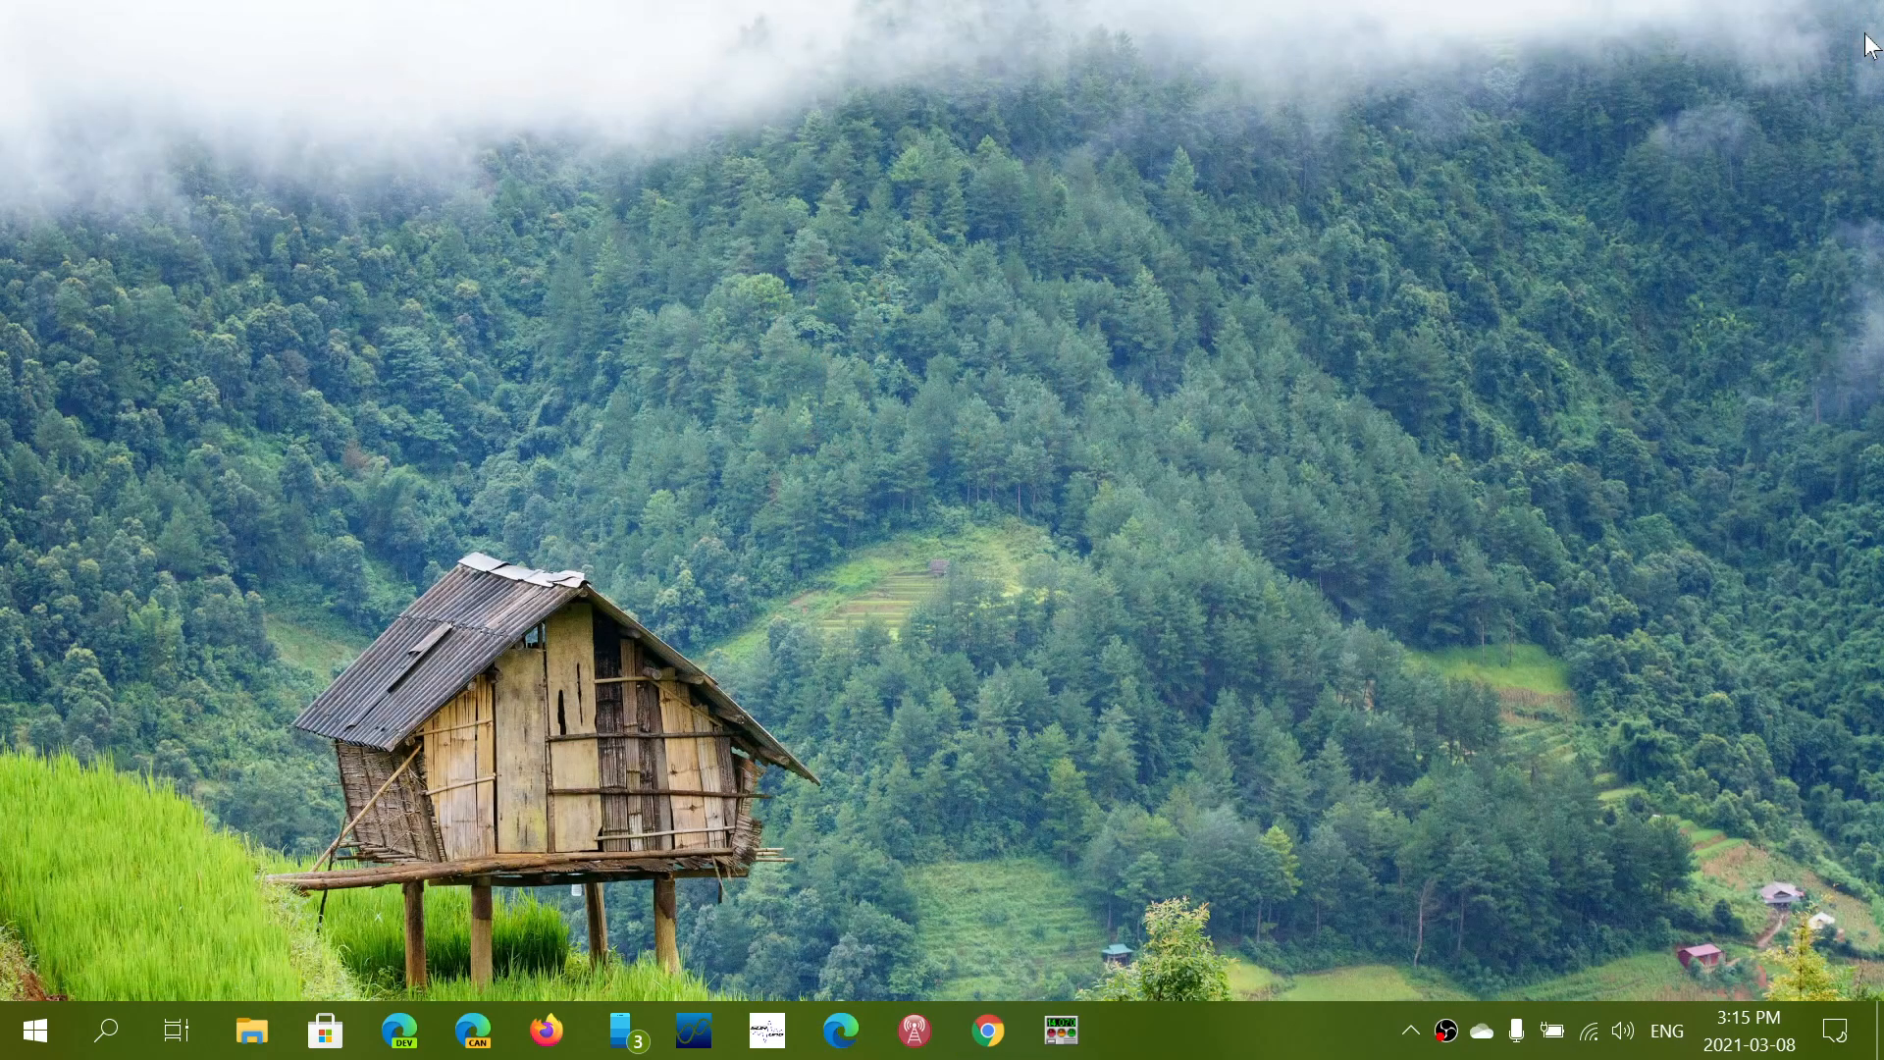